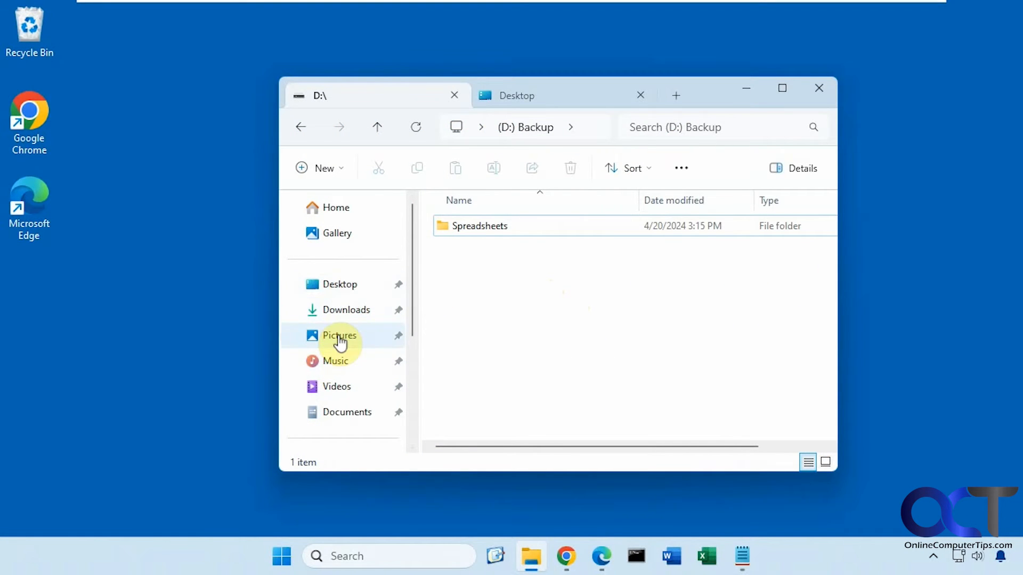
mouse_move(351, 377)
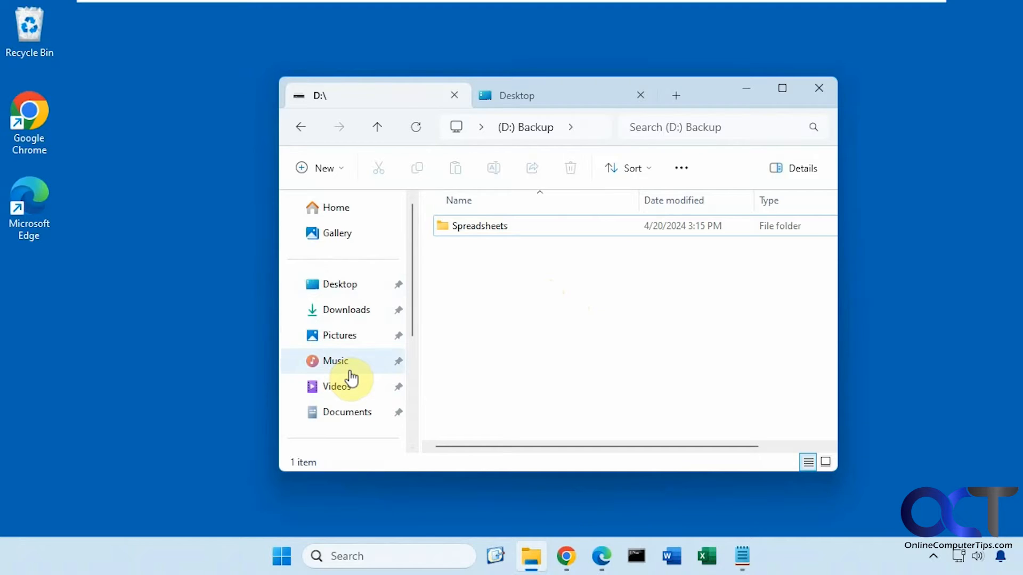
mouse_move(466, 280)
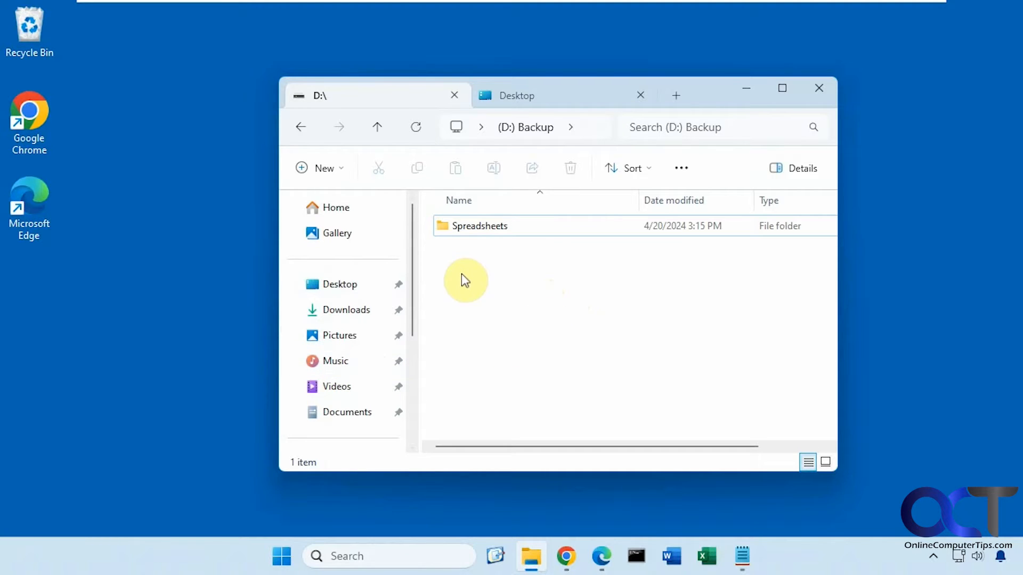
mouse_move(339, 335)
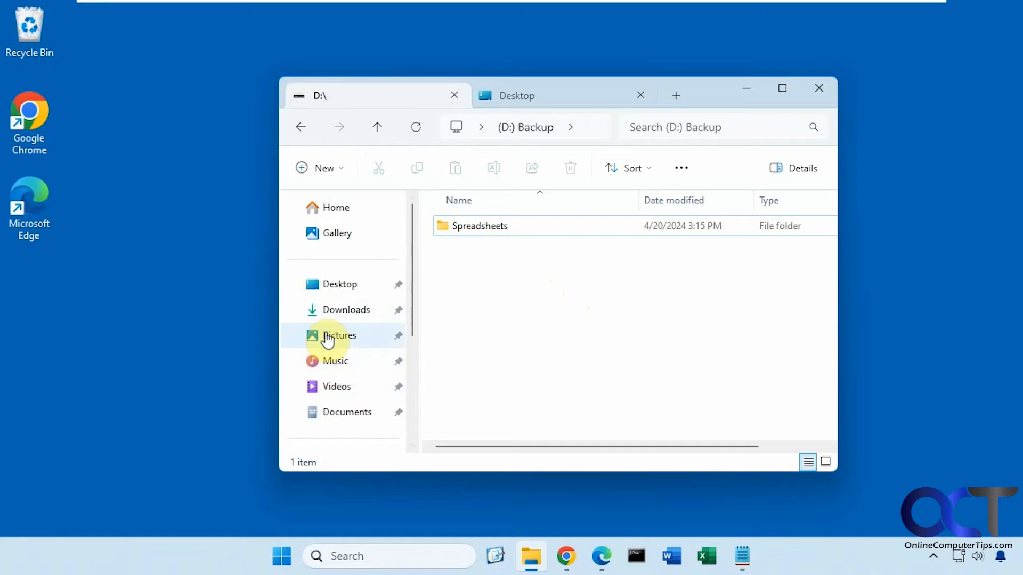
mouse_move(475, 330)
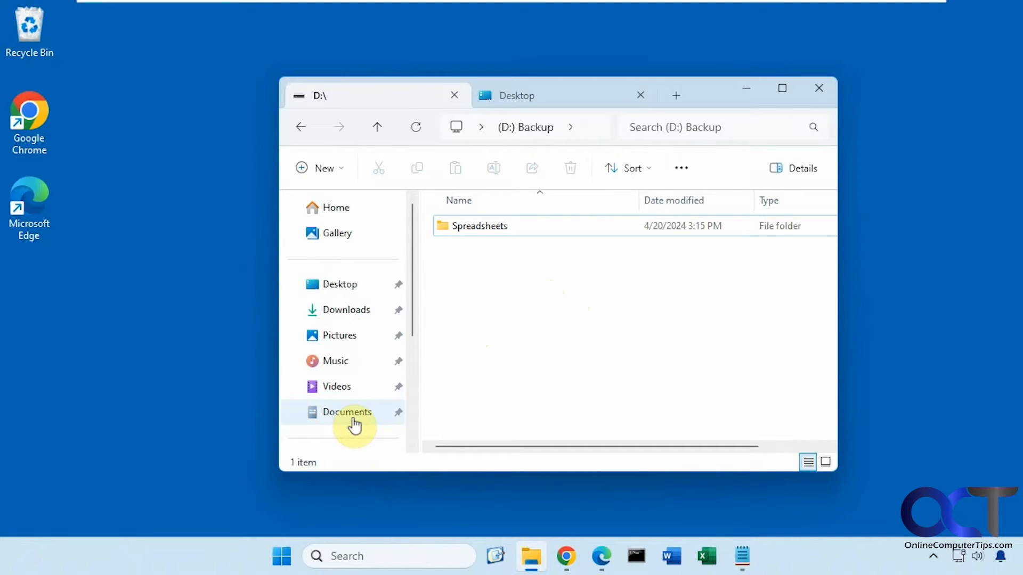
Inspect the properties of the pinned Documents folder in Quick Access
right_click(346, 411)
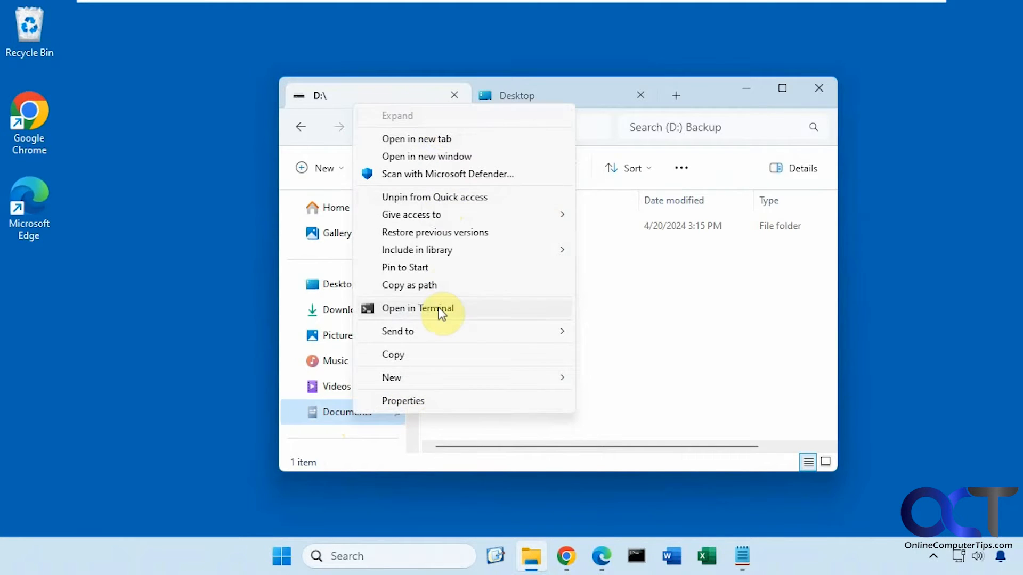
right_click(332, 417)
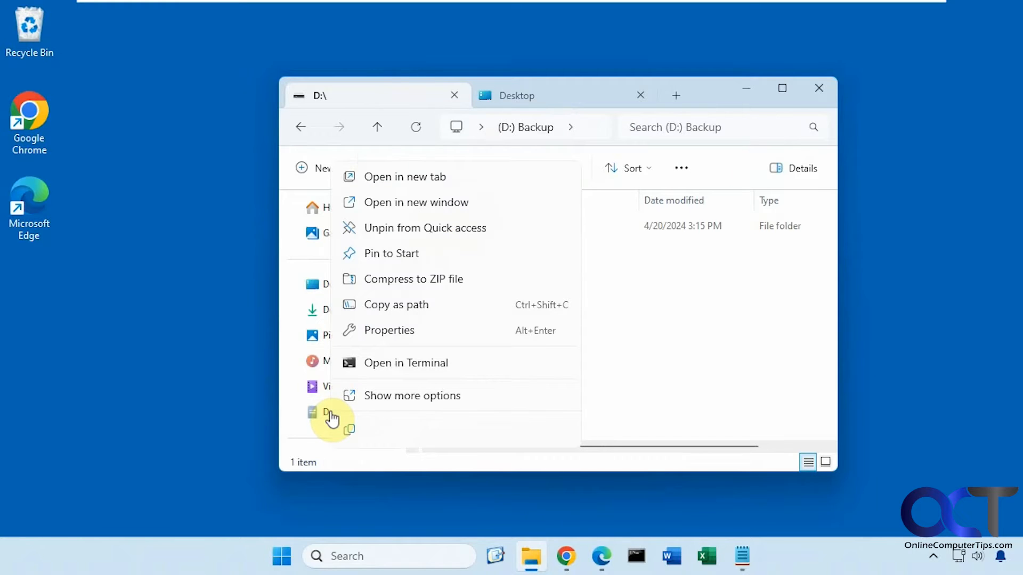
left_click(389, 330)
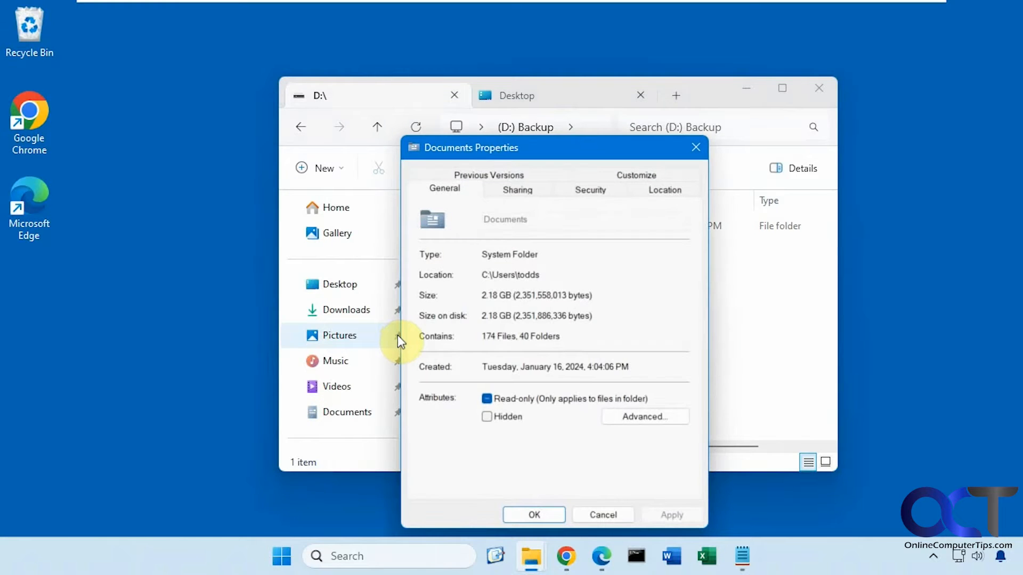
left_click(589, 189)
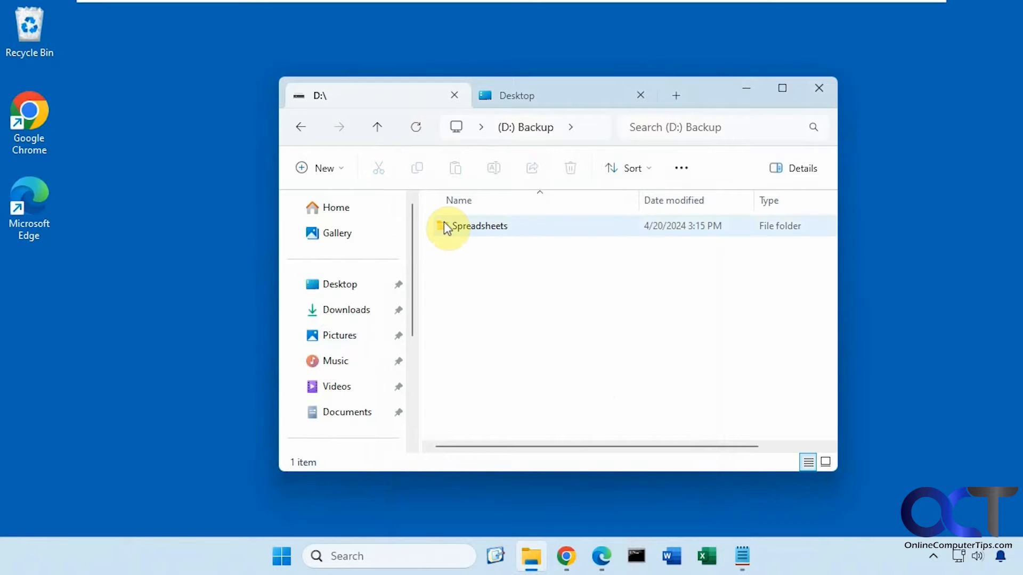
Create a shortcut to the Spreadsheets folder and pin that shortcut to Quick Access
right_click(479, 225)
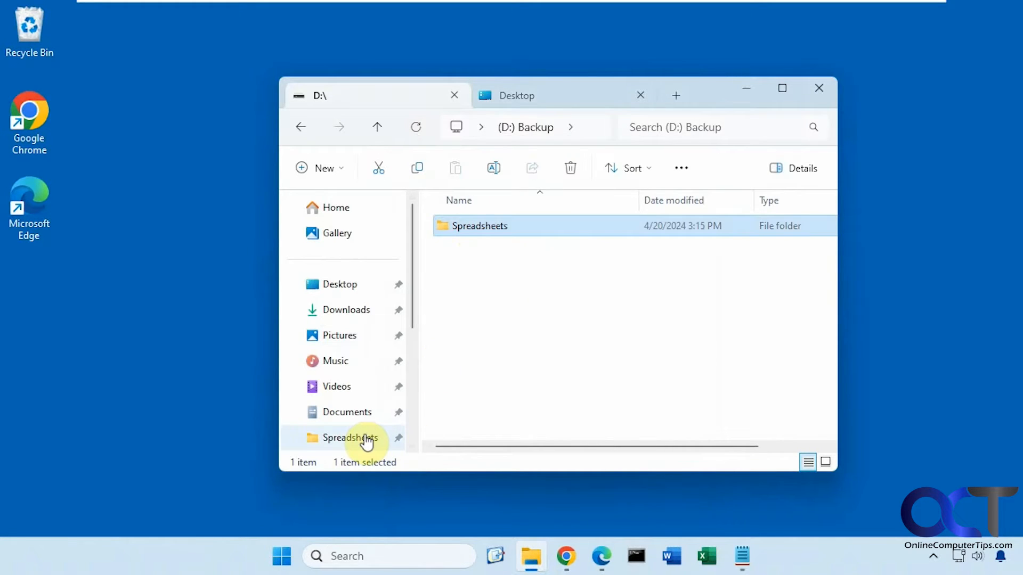
right_click(349, 438)
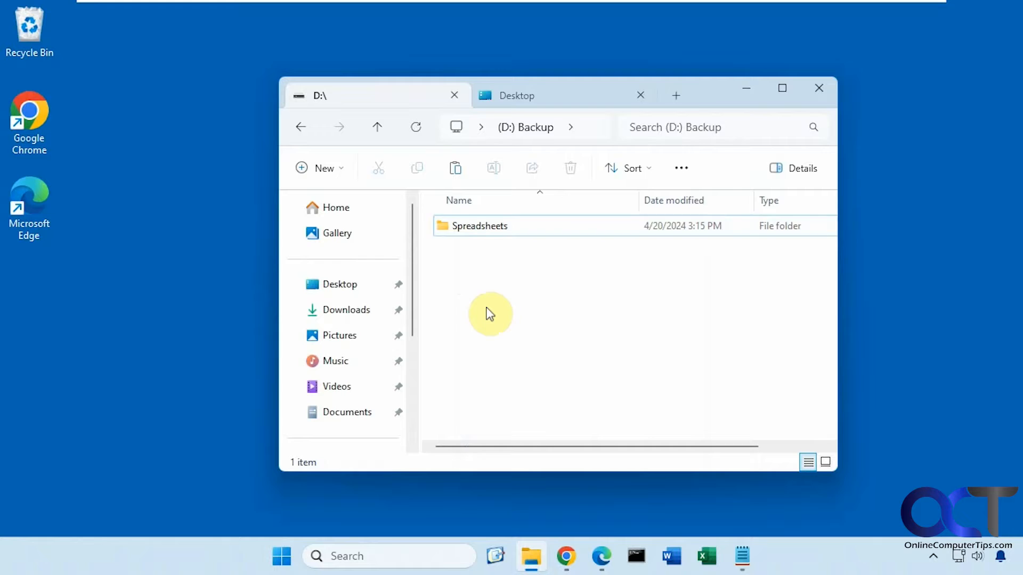
right_click(489, 313)
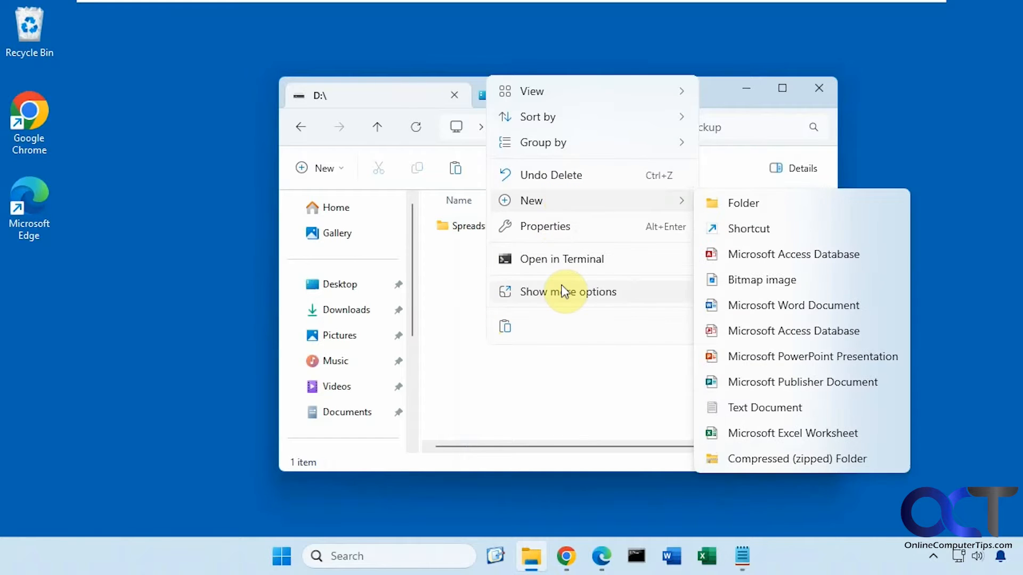
left_click(569, 292)
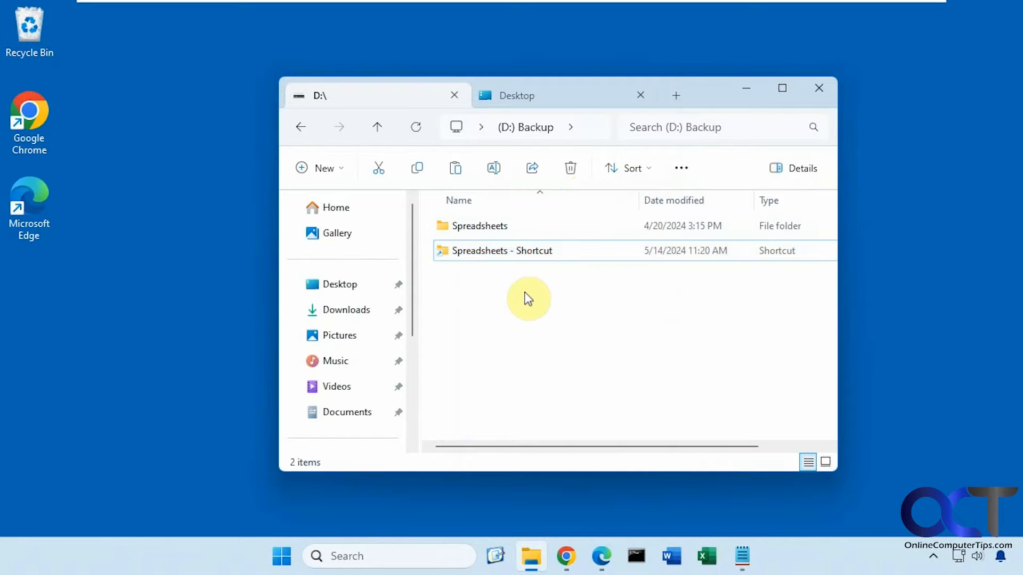
right_click(500, 250)
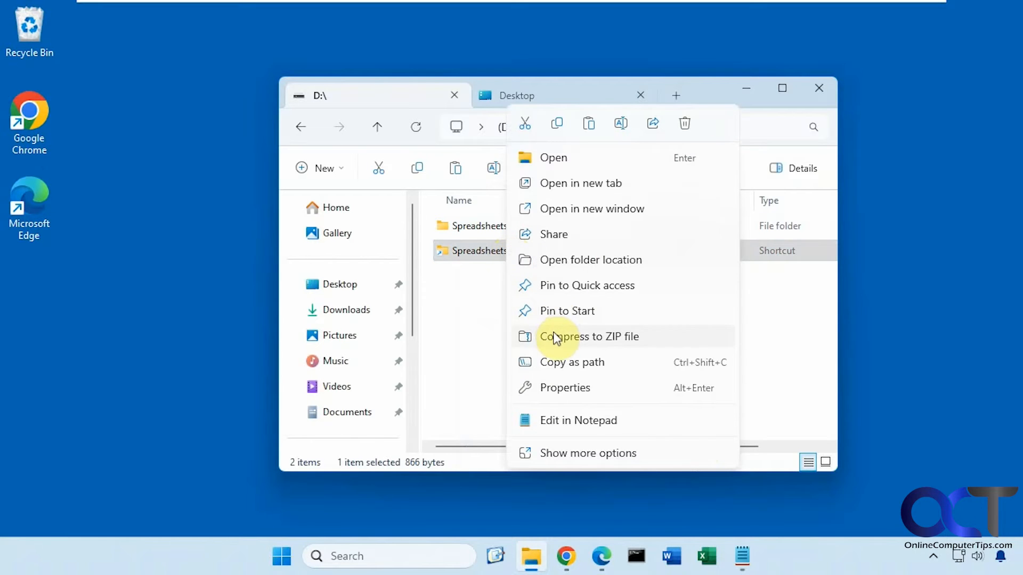
mouse_move(558, 287)
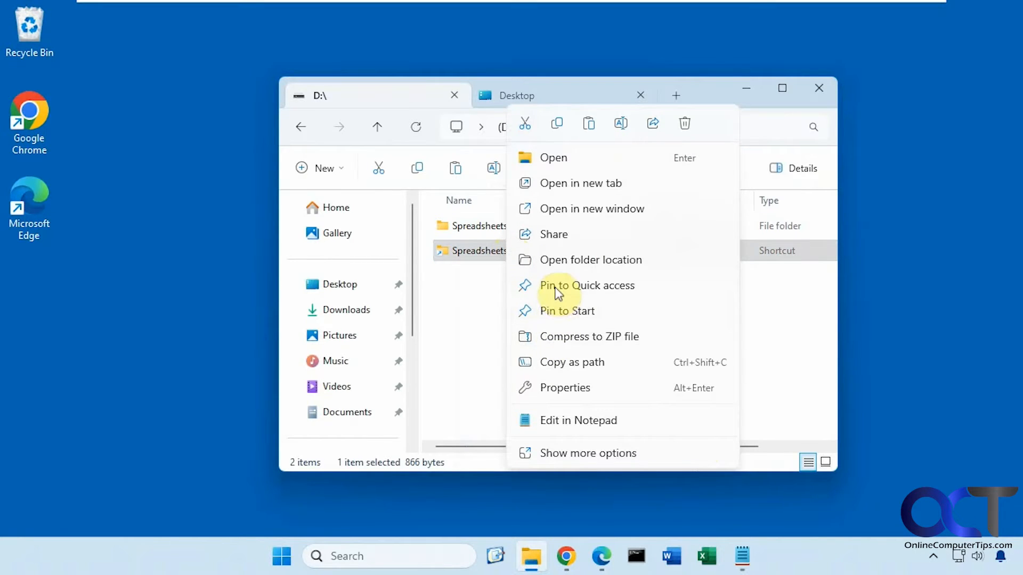
left_click(586, 285)
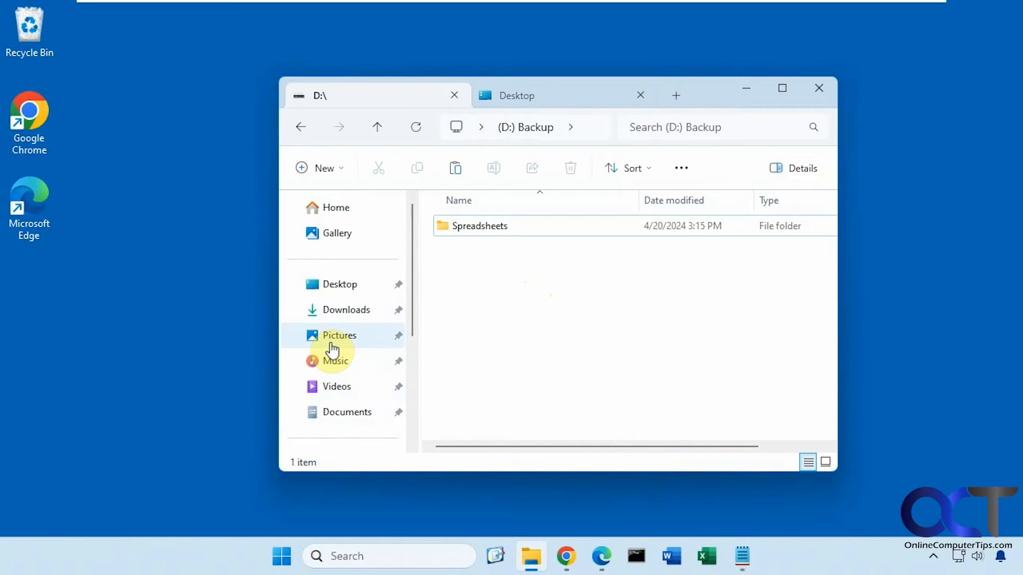
Create a new shortcut named 'My Docs' on the Desktop pointing to the Documents folder
left_click(516, 95)
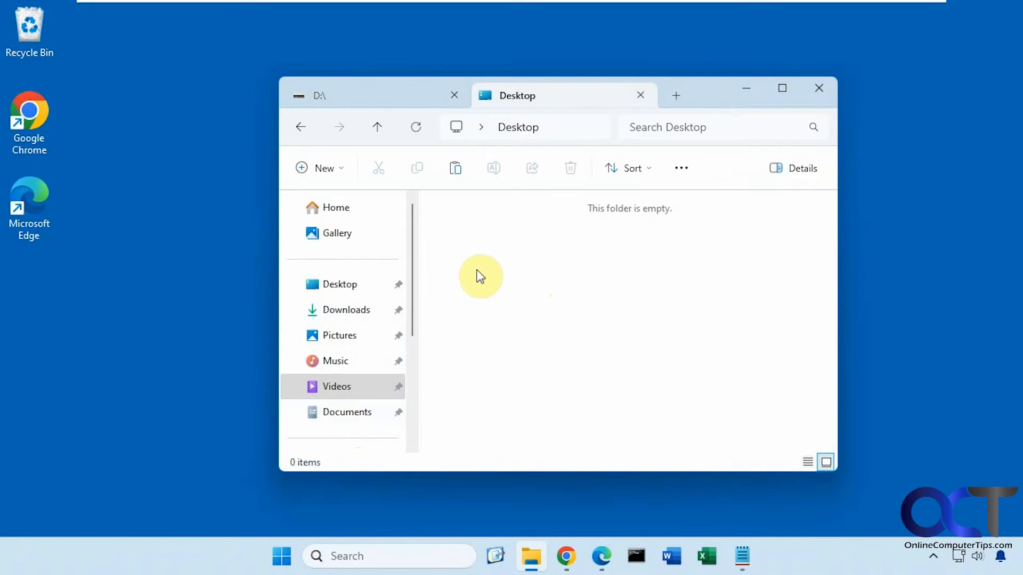
right_click(480, 274)
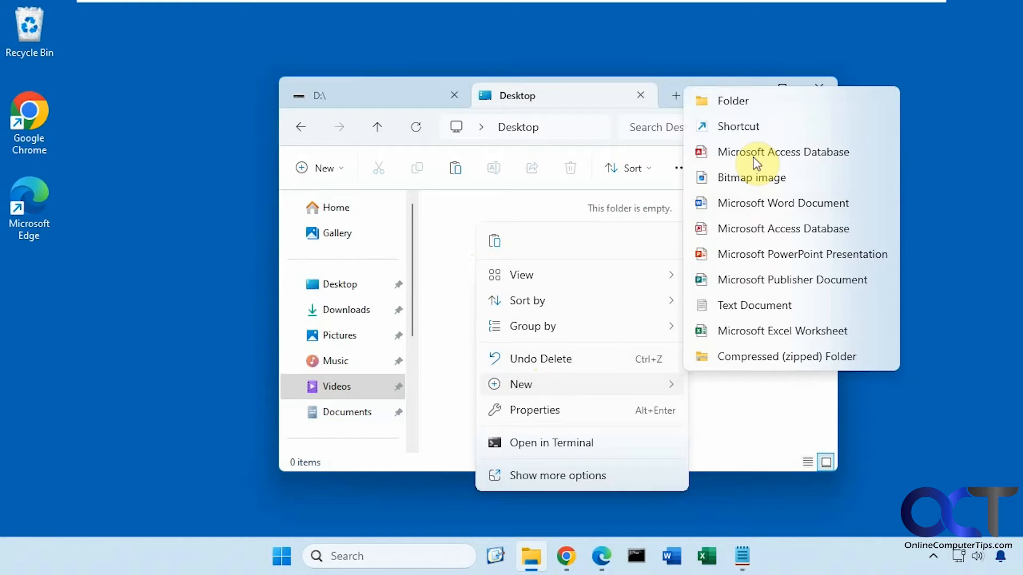
left_click(739, 126)
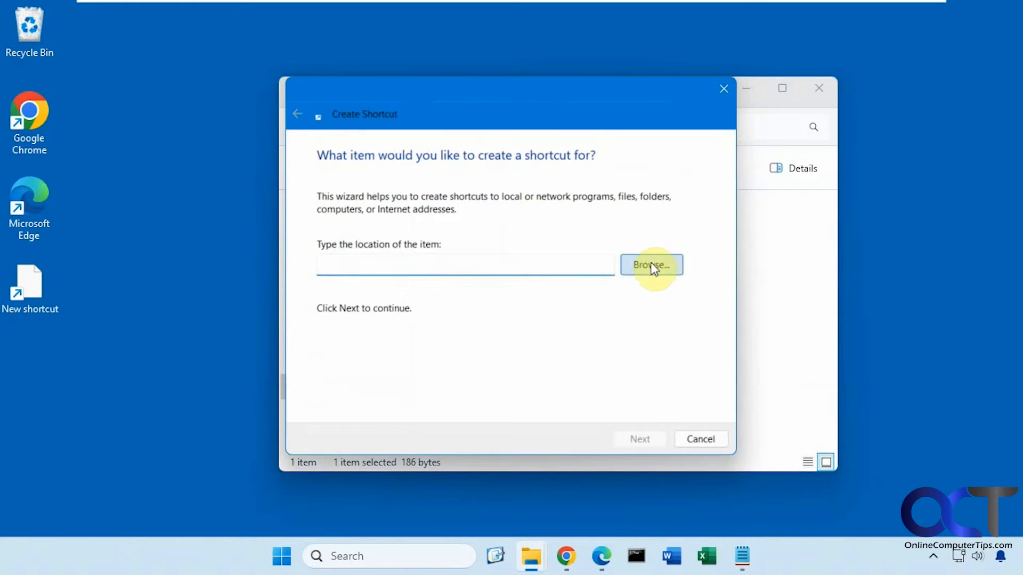
left_click(650, 265)
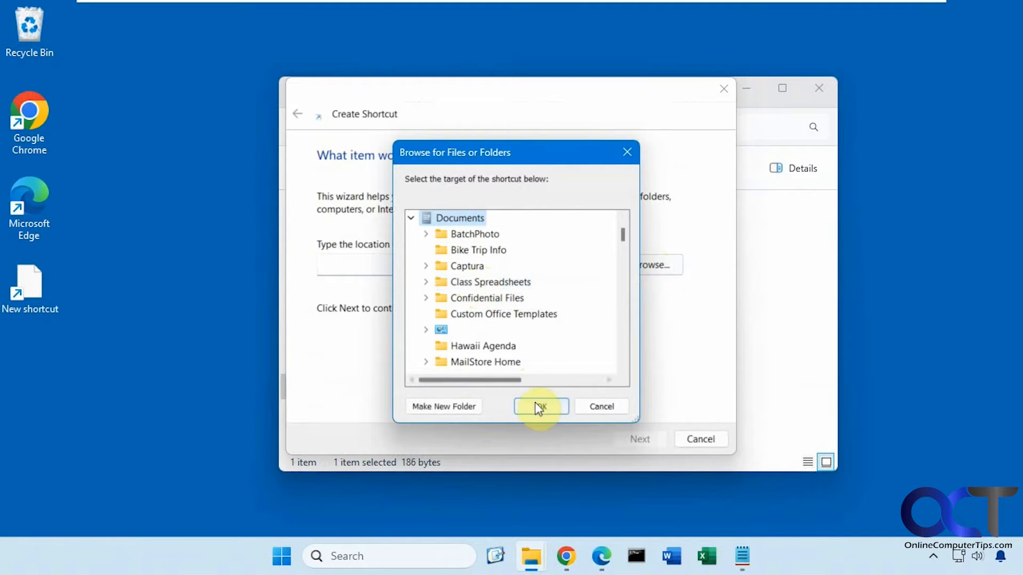
left_click(541, 406)
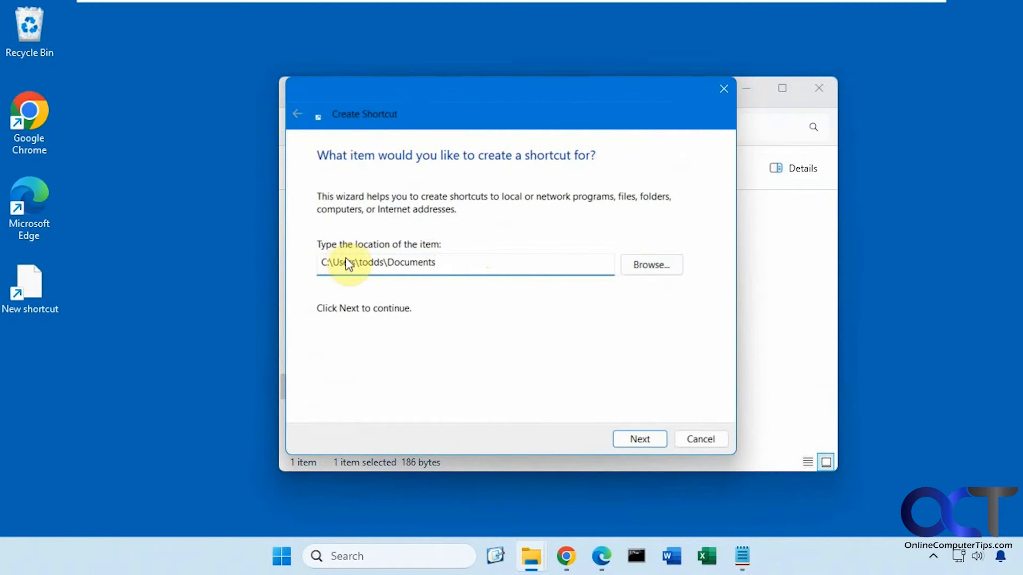
mouse_move(658, 429)
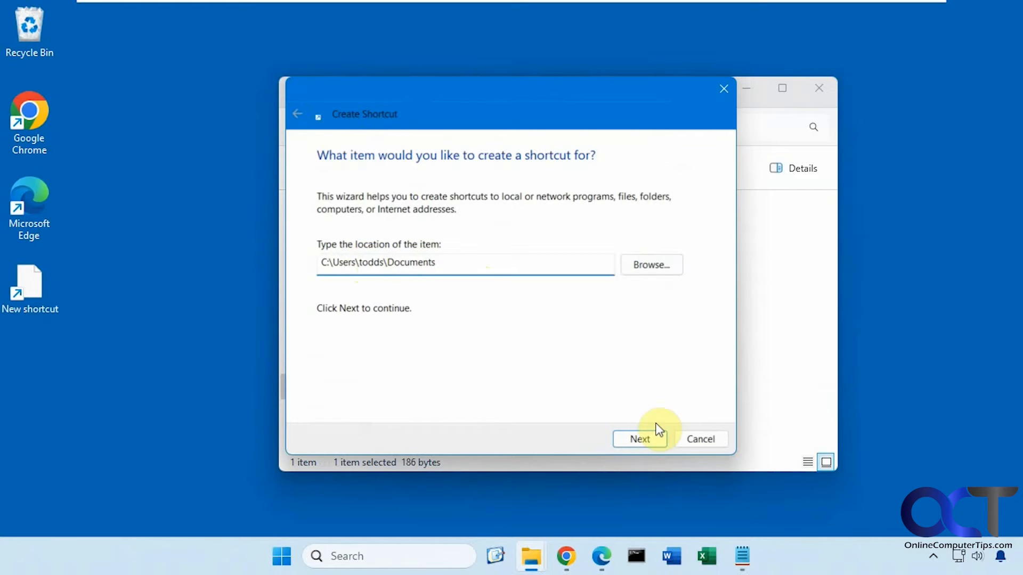
left_click(639, 438)
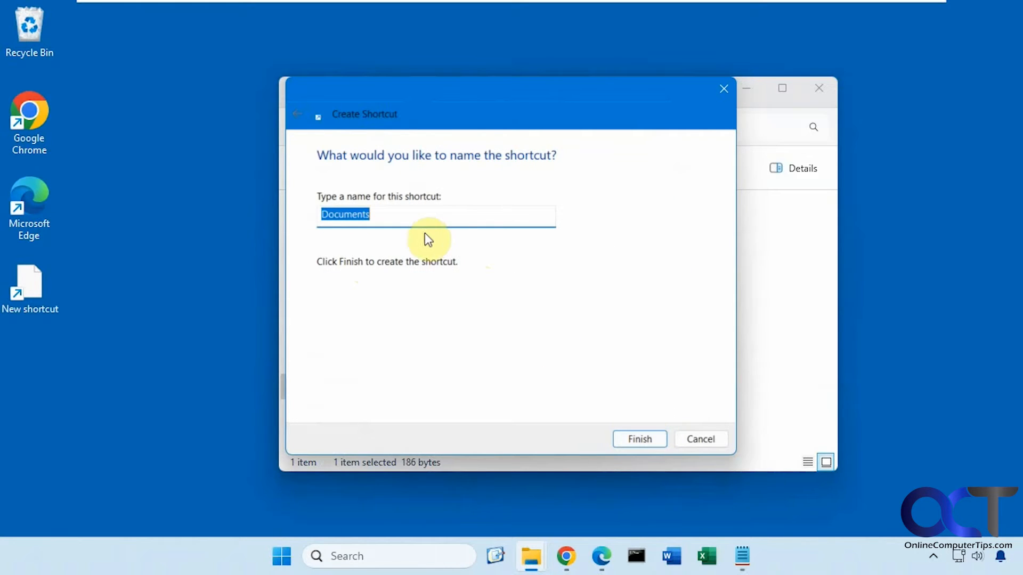
type("My")
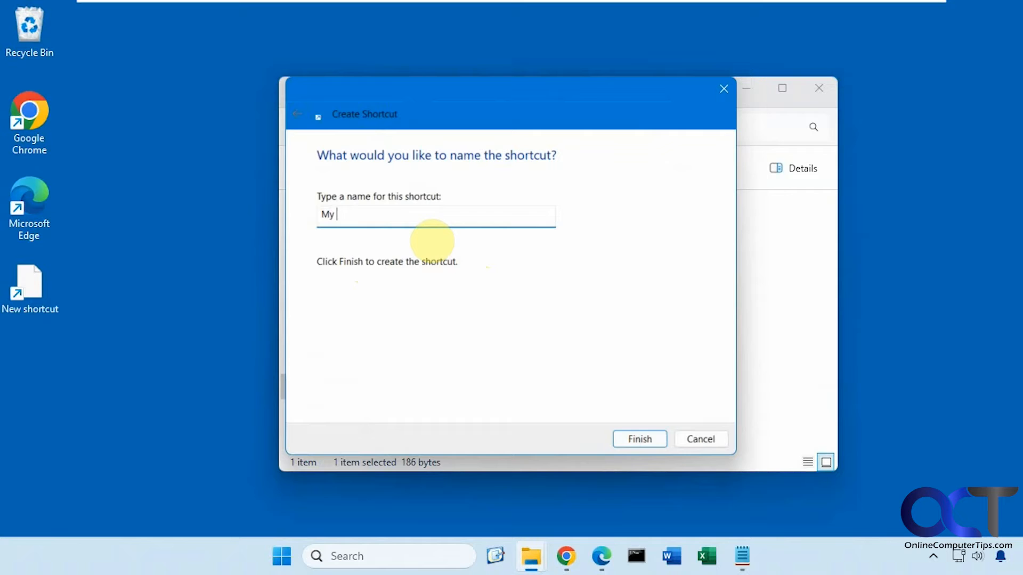
type("Docs")
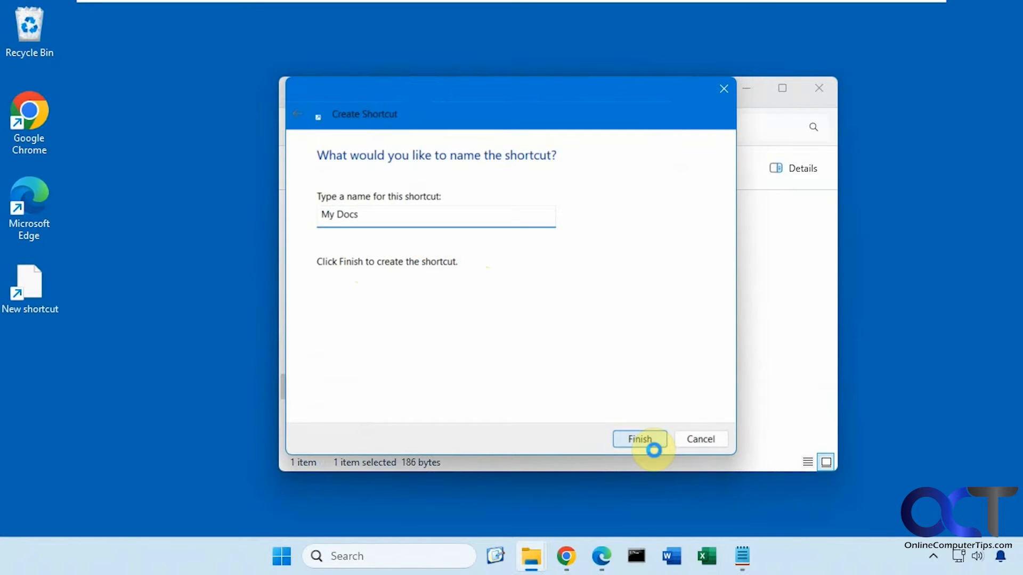
left_click(639, 439)
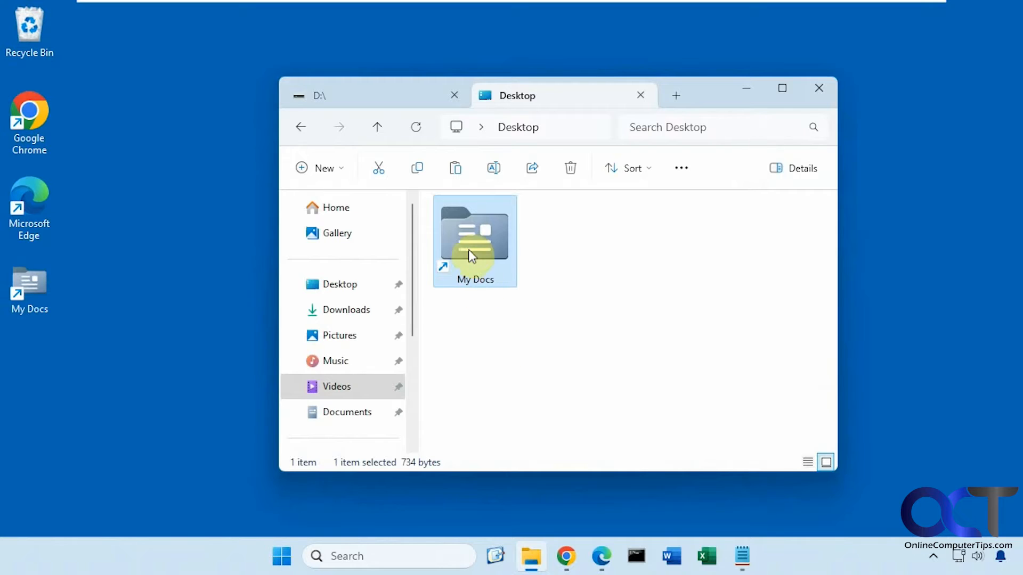
Unpin Documents, pin the My Docs shortcut to Quick Access, then delete the shortcut from the Desktop
right_click(474, 242)
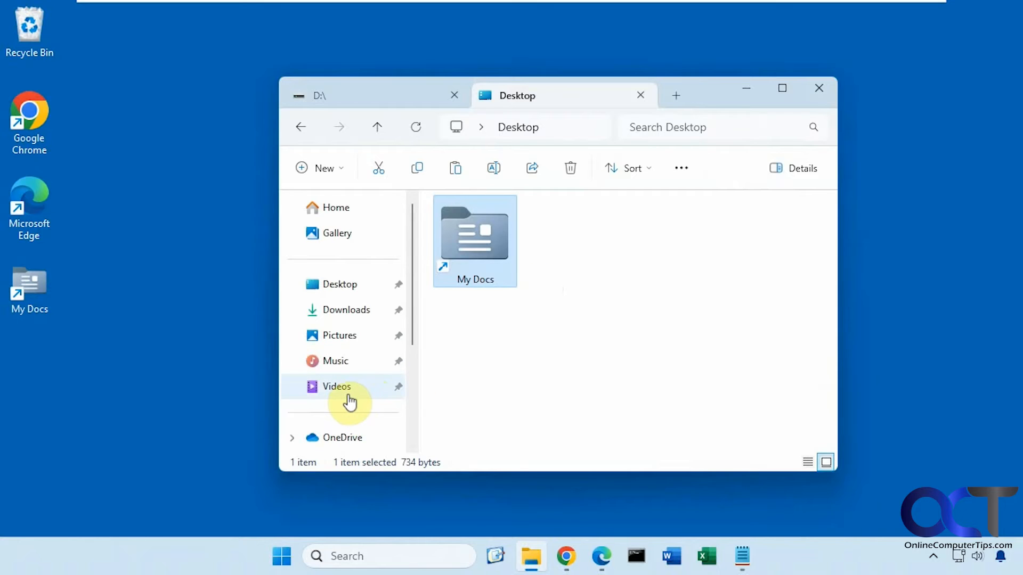
mouse_move(487, 394)
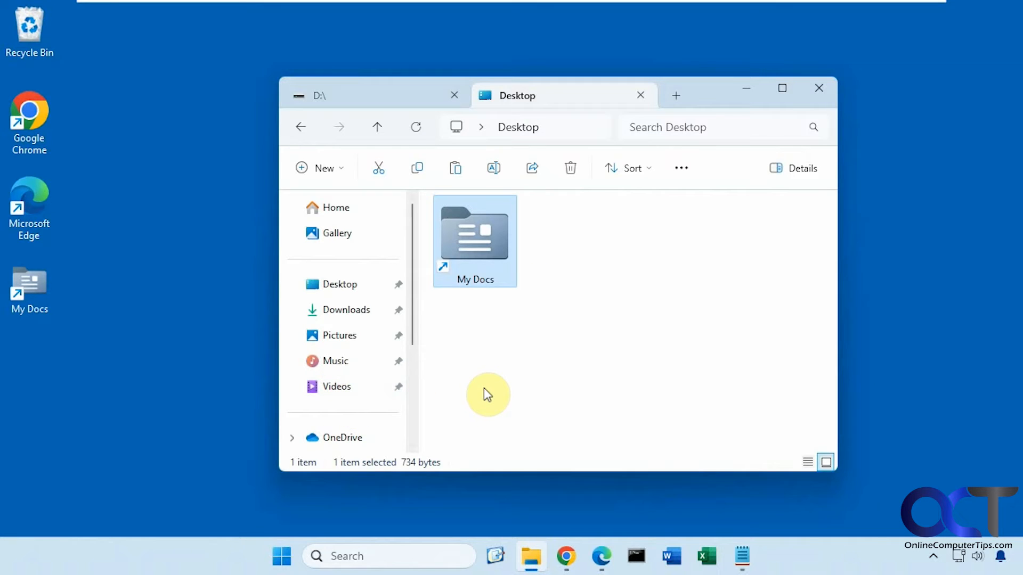
right_click(475, 242)
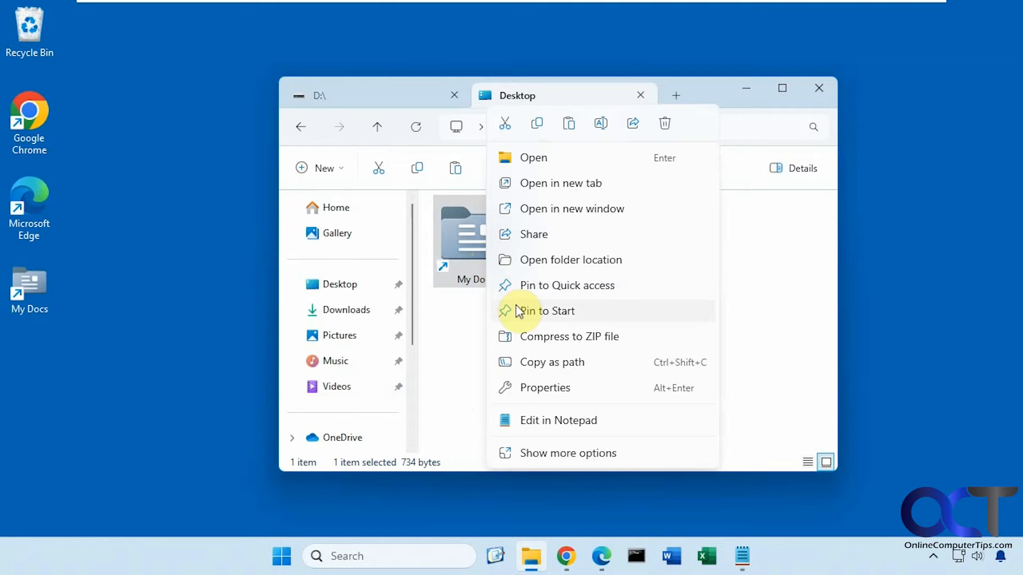
left_click(546, 310)
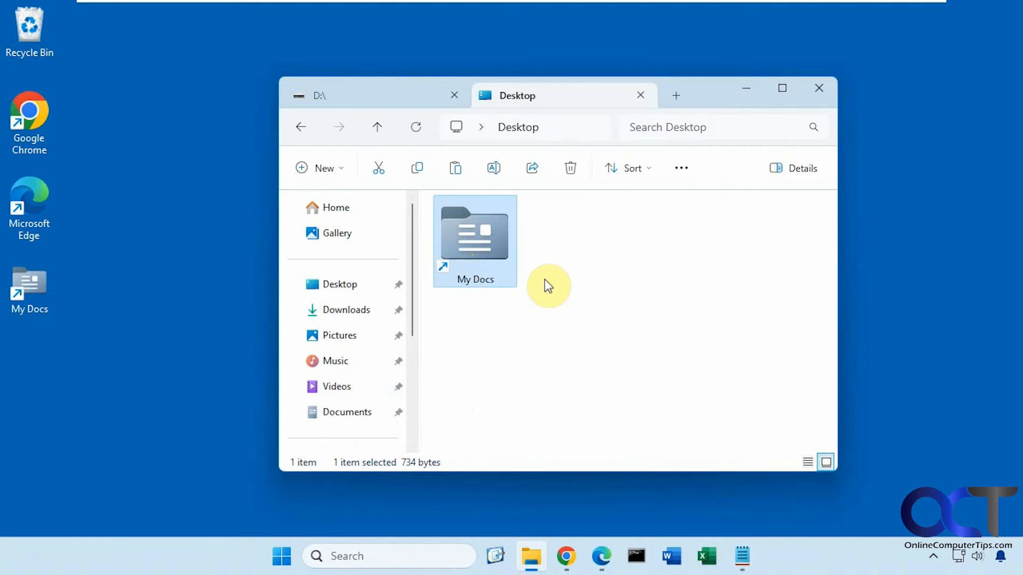
mouse_move(356, 416)
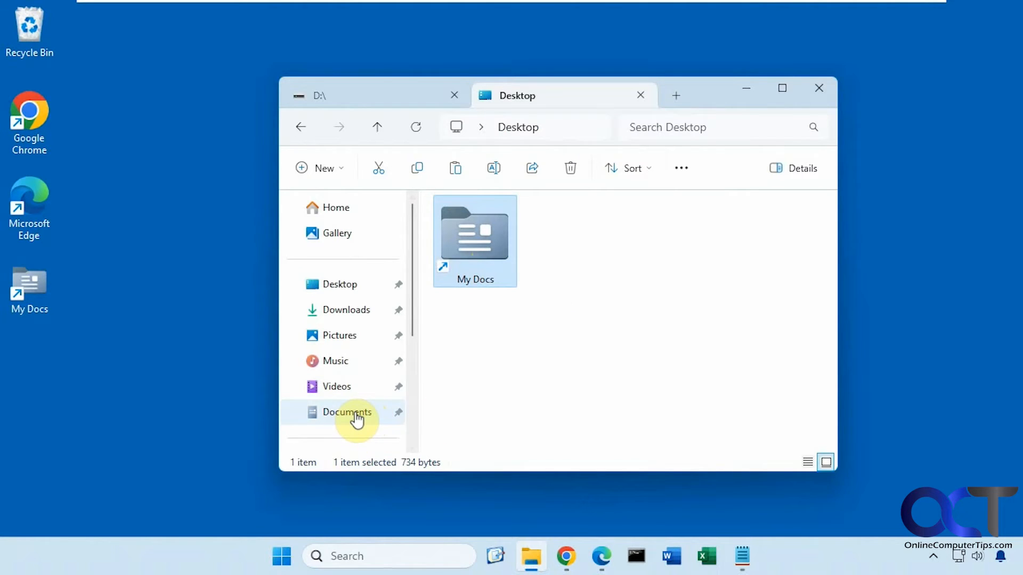
left_click(478, 321)
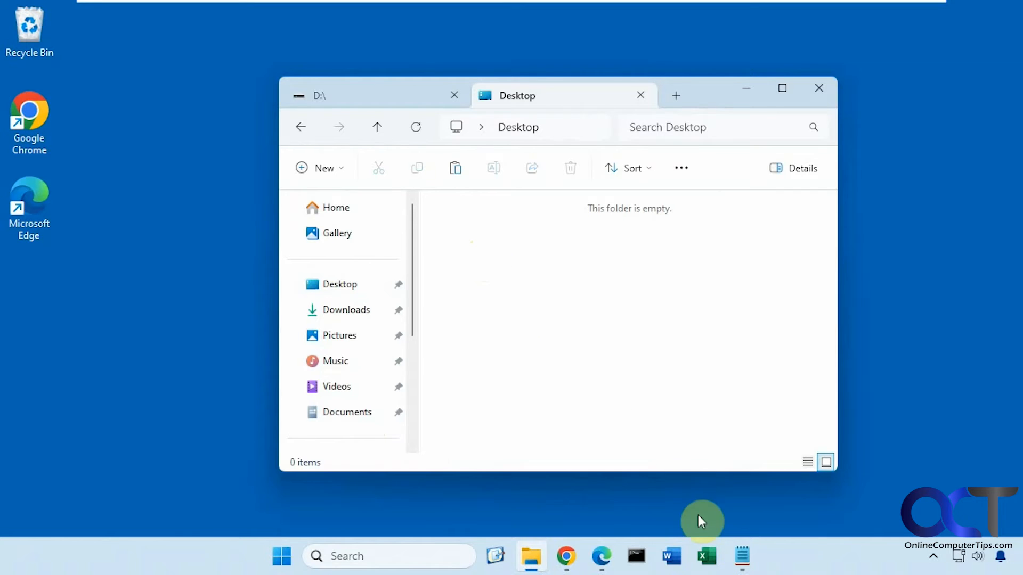
Bring up the mklink notes, return to D:\, and launch an administrator Command Prompt via cmd
left_click(741, 556)
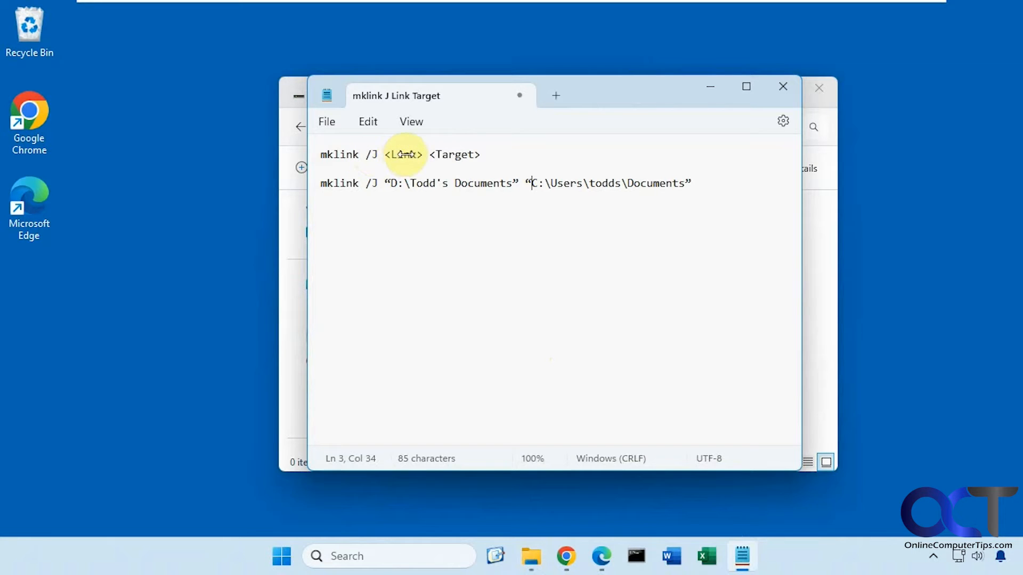
mouse_move(590, 241)
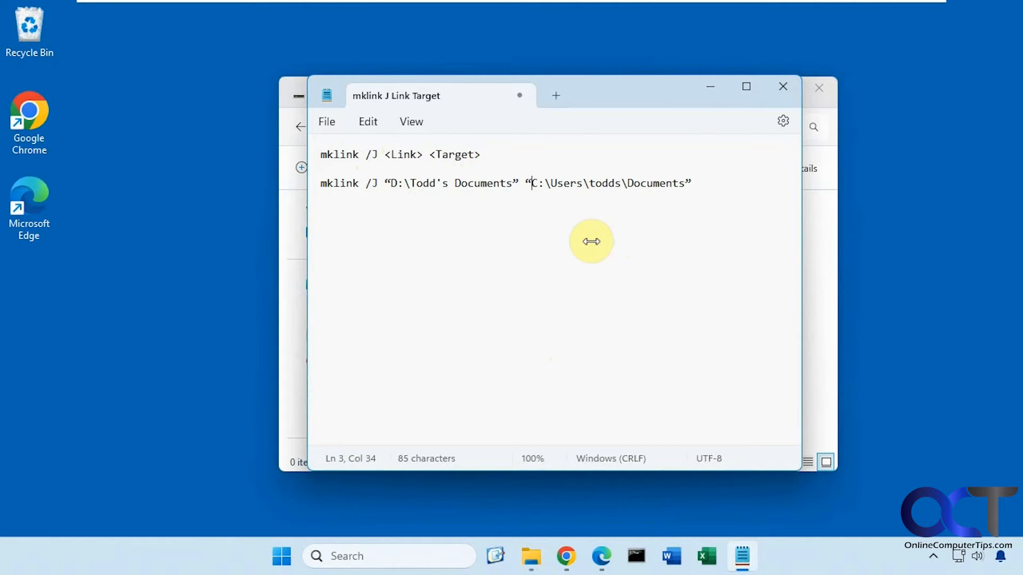
mouse_move(461, 180)
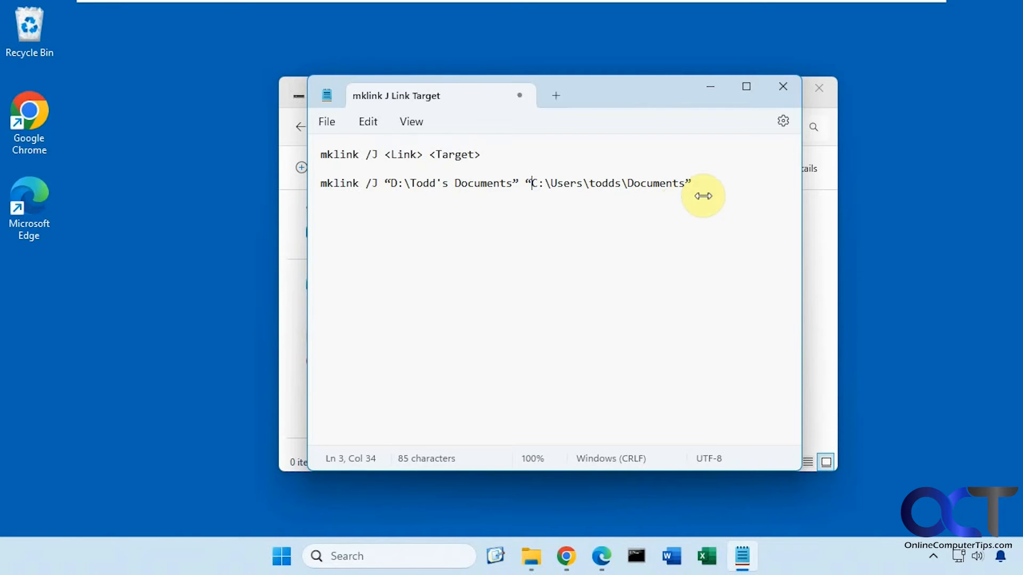
mouse_move(716, 91)
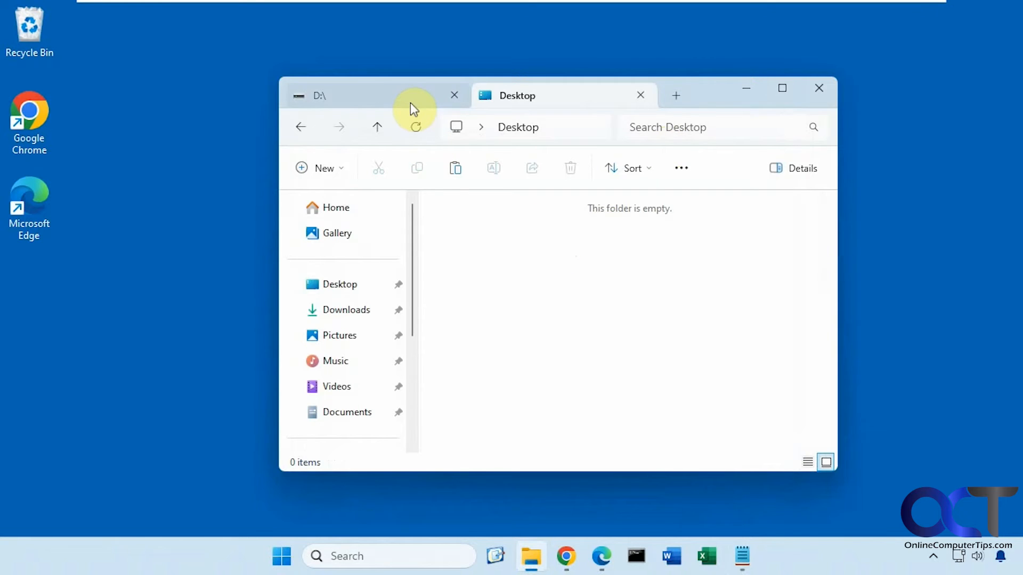
left_click(339, 95)
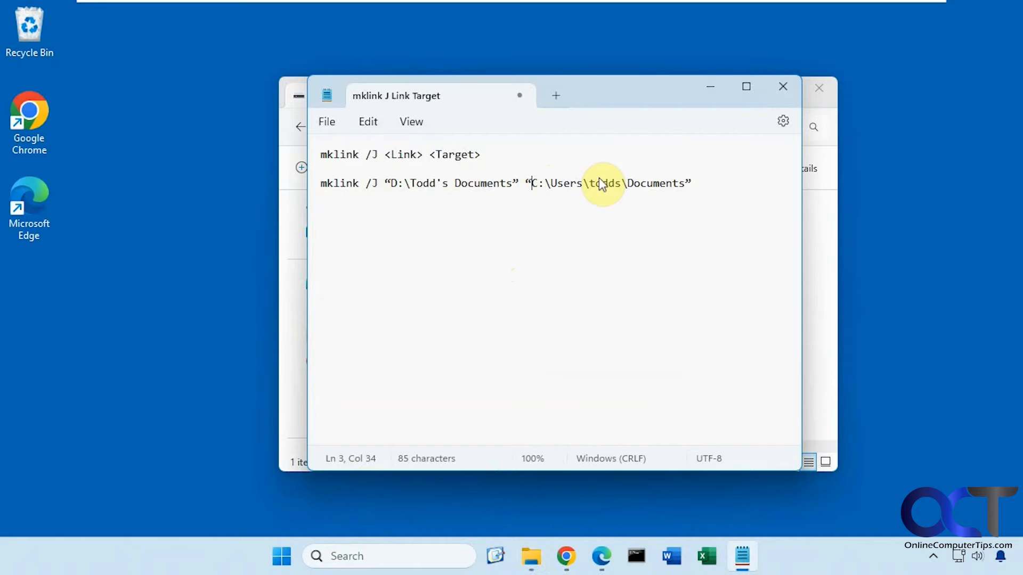
mouse_move(361, 193)
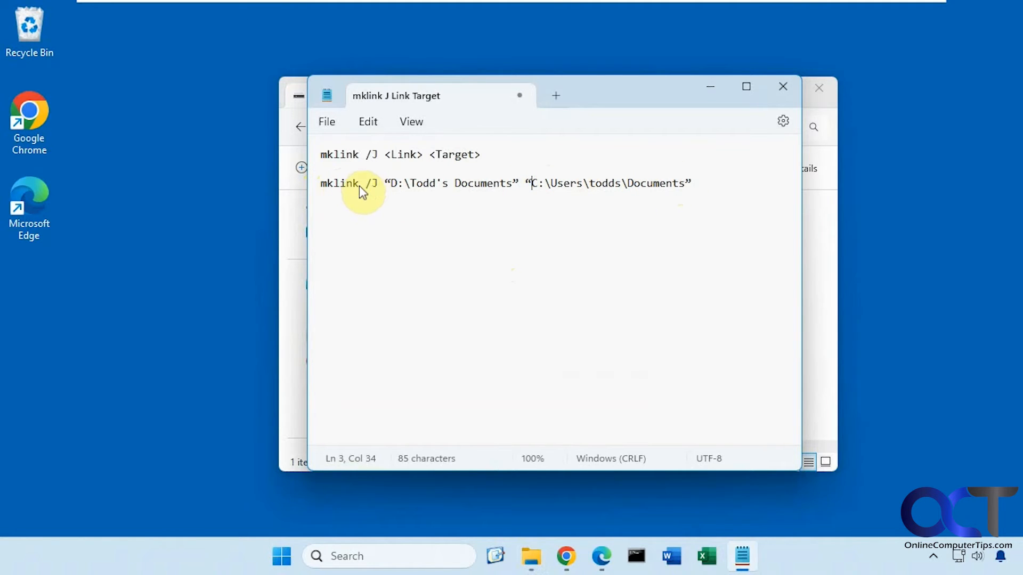
mouse_move(457, 185)
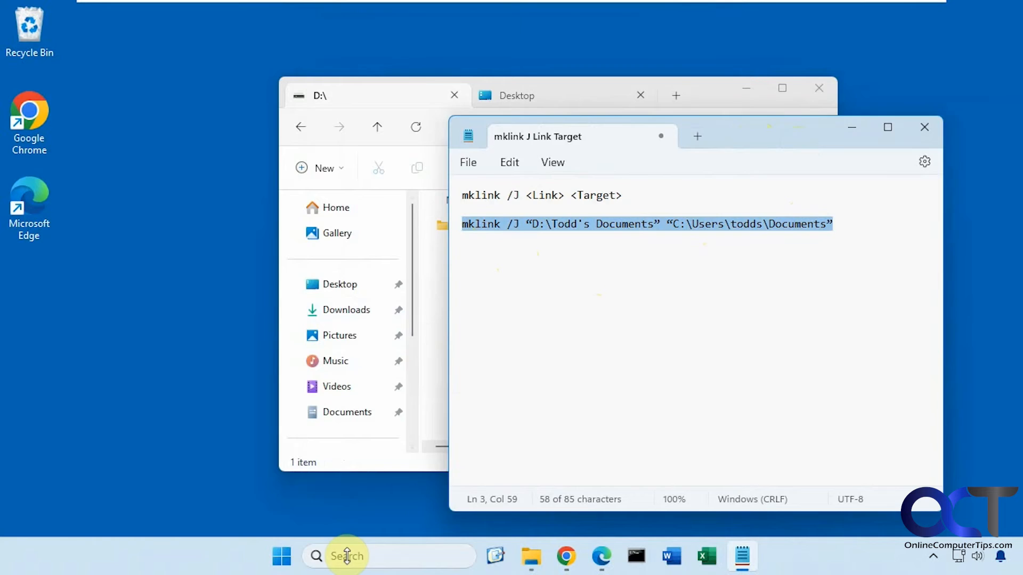
type("cmd")
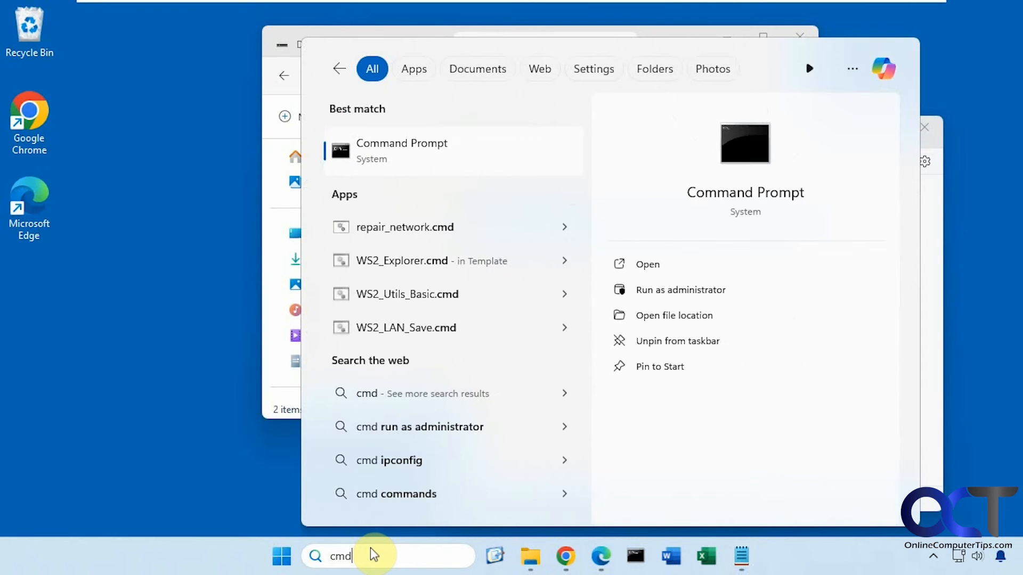
left_click(680, 290)
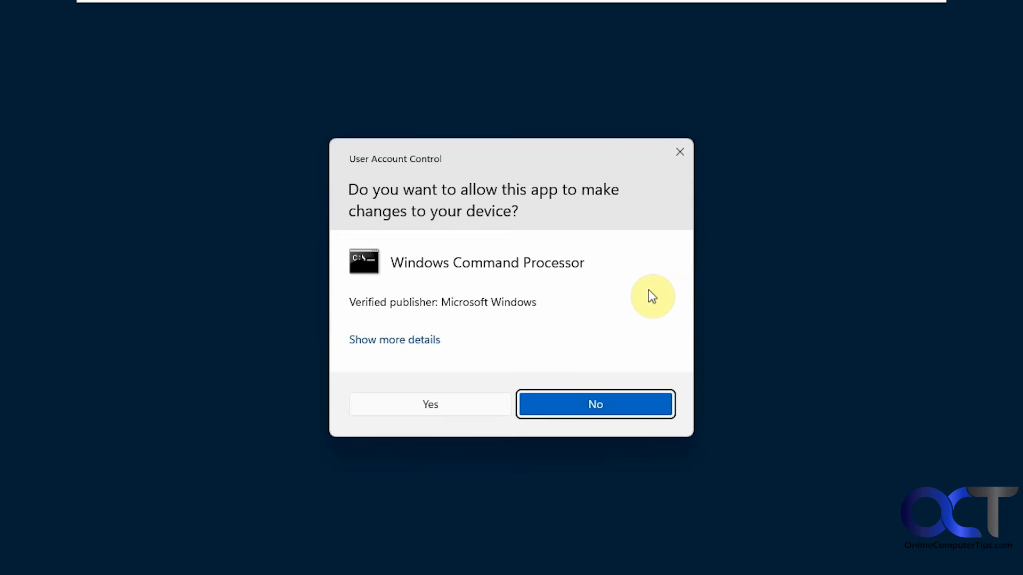
left_click(429, 404)
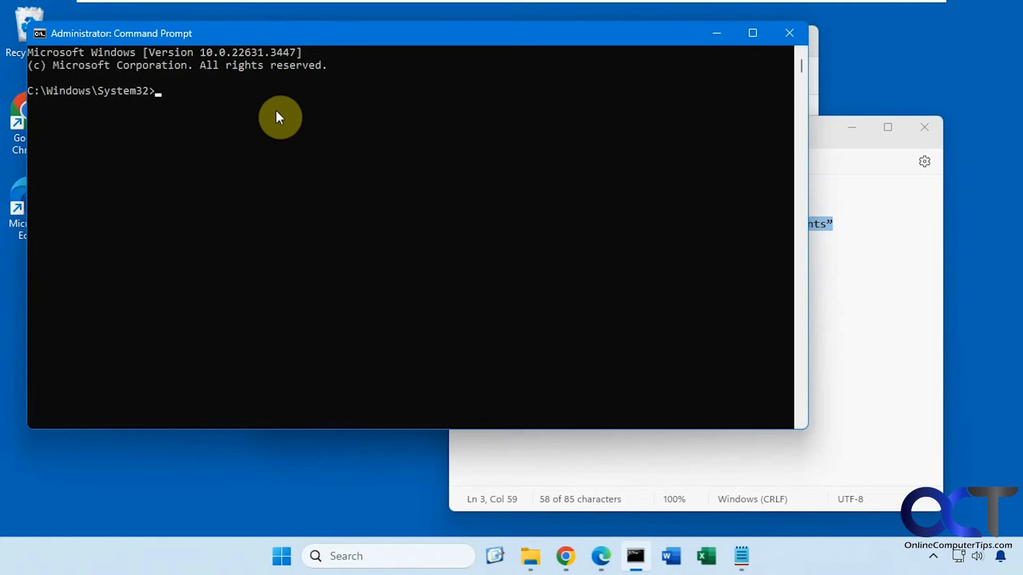
Run mklink /J "D:\Todd's Documents" "C:\Users\todds\Documents" to create the junction
type("mklink /J \"D:\\Todd's Documents\" \"C:\\Users\\todds\\Documents\"")
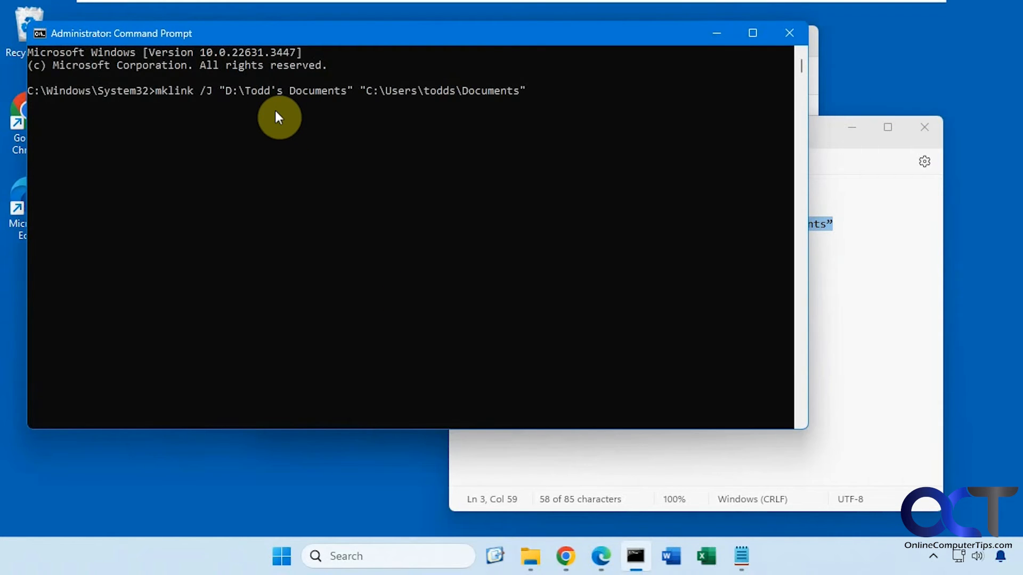
double_click(172, 91)
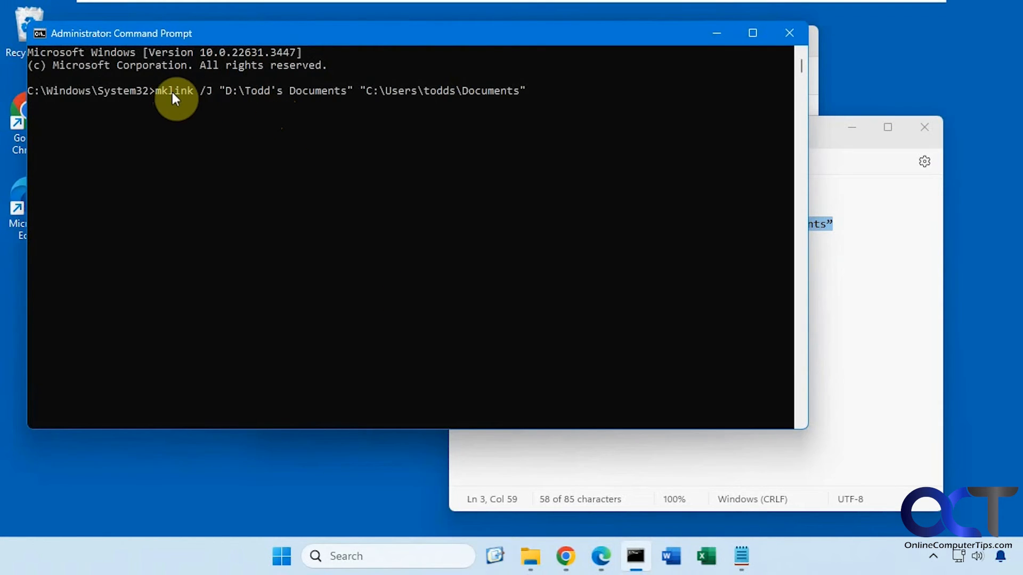
mouse_move(234, 102)
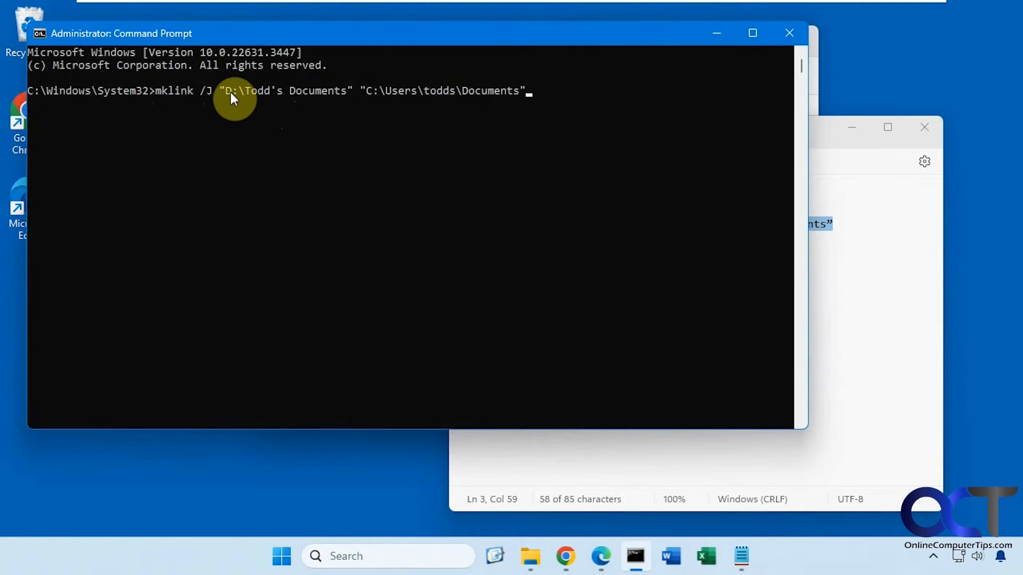
mouse_move(306, 99)
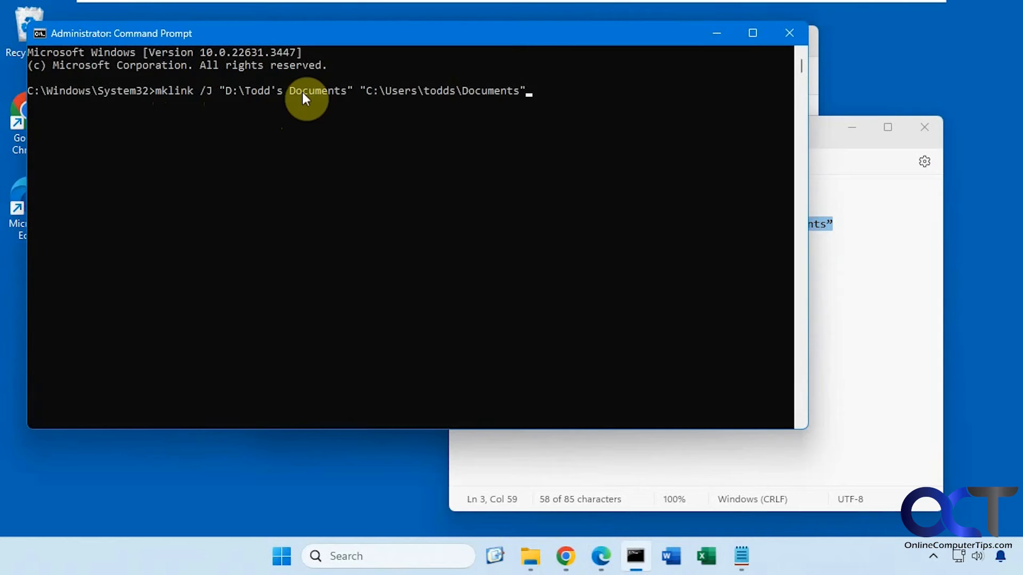
mouse_move(234, 100)
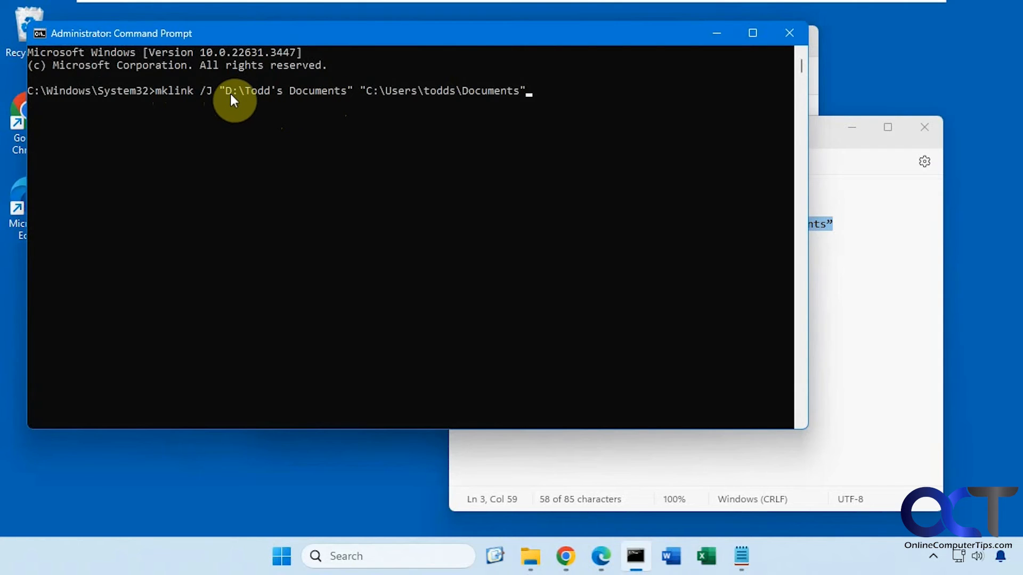
mouse_move(326, 100)
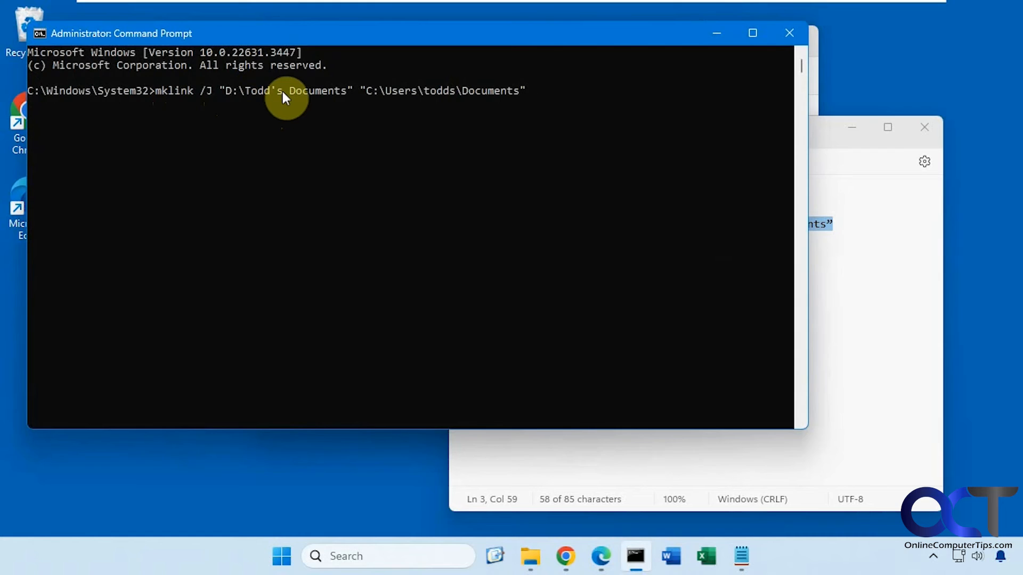
mouse_move(423, 99)
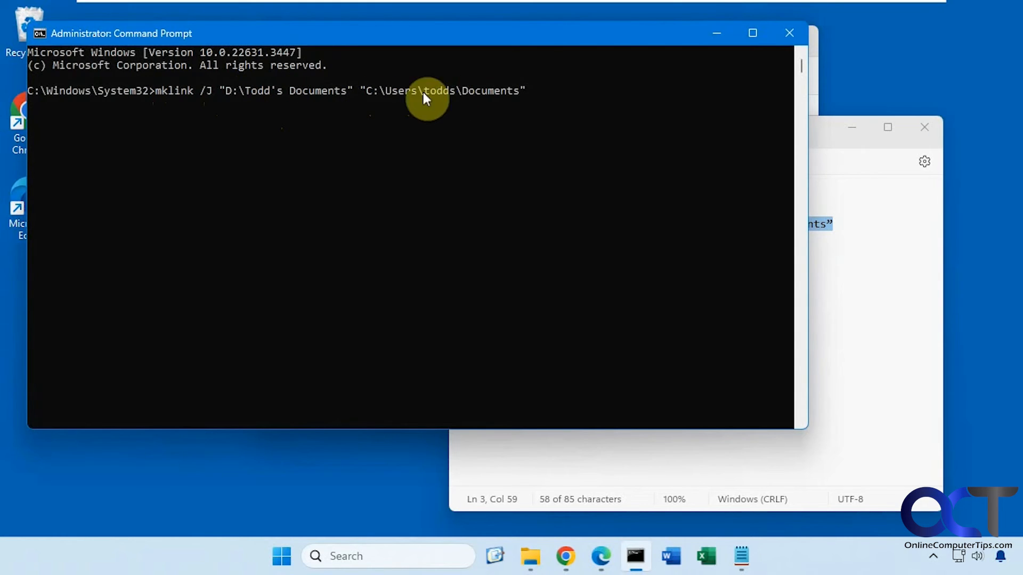
key("enter")
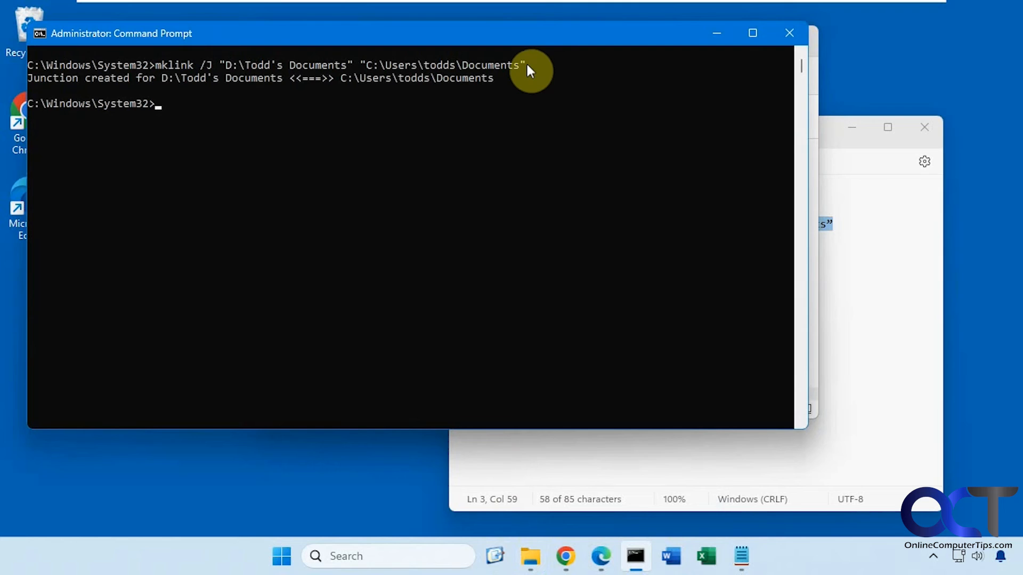
mouse_move(175, 96)
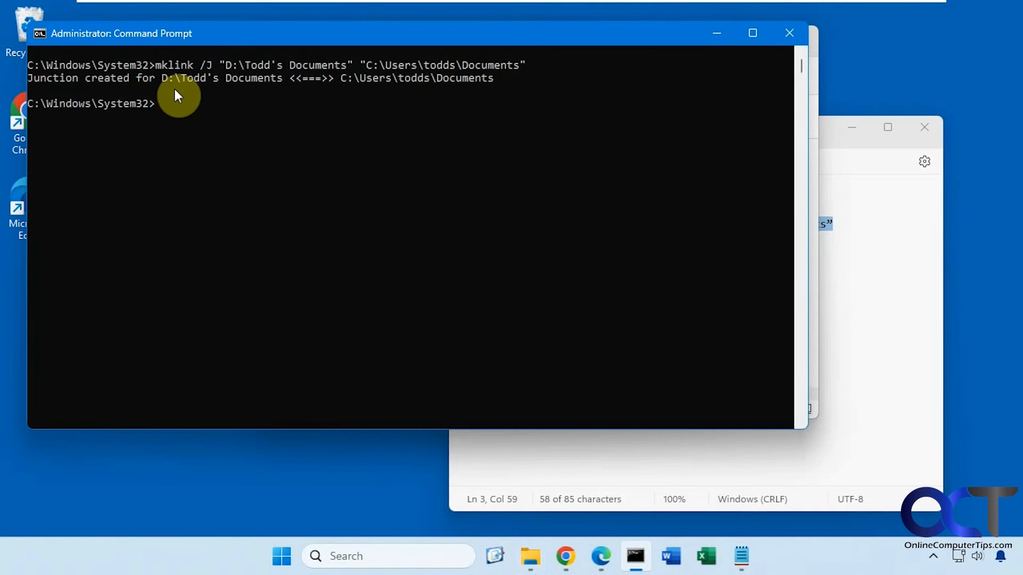
mouse_move(411, 406)
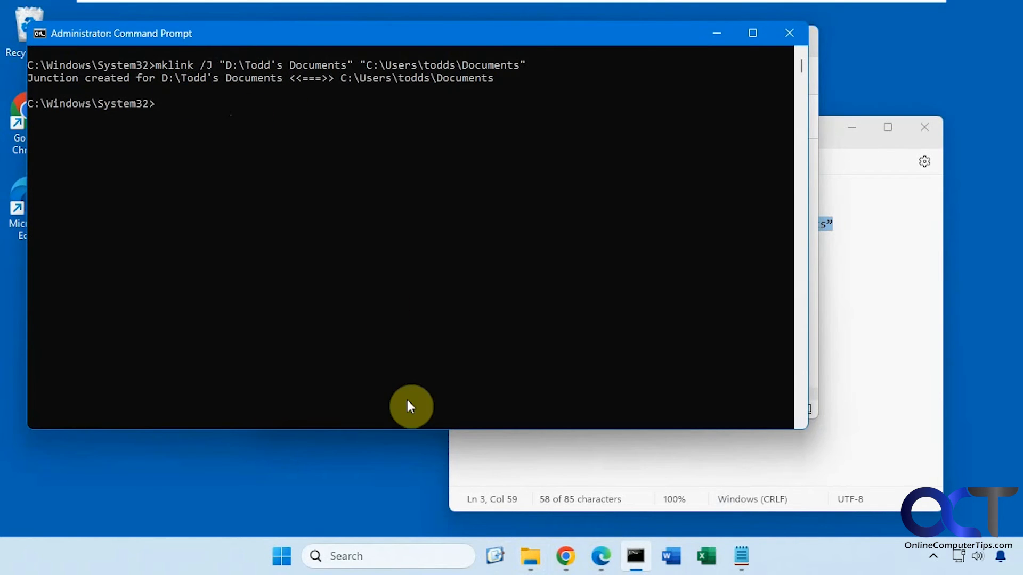
Pin the new Todd's Documents junction folder on D: to Quick access
left_click(529, 556)
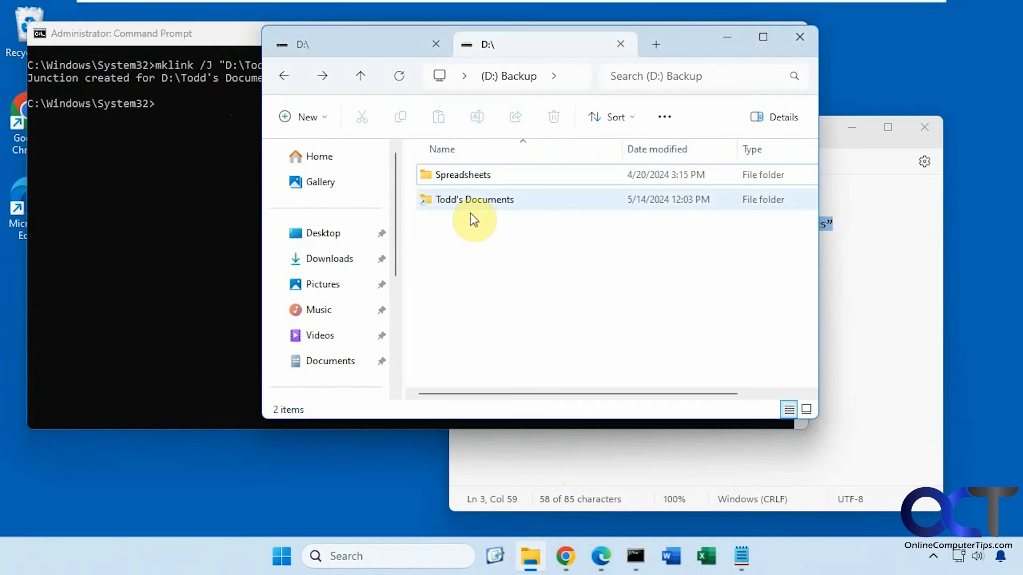
mouse_move(472, 203)
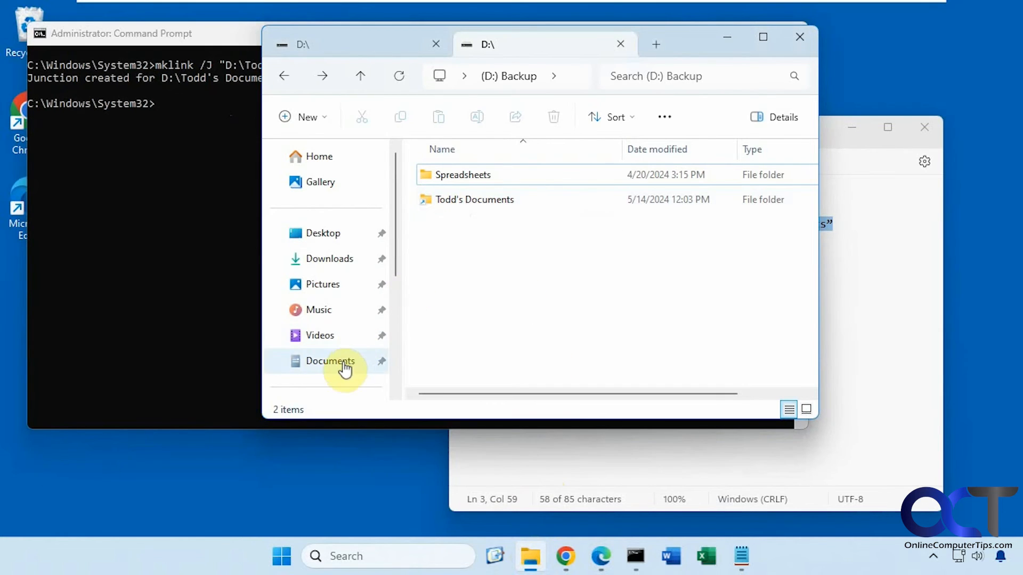
right_click(475, 199)
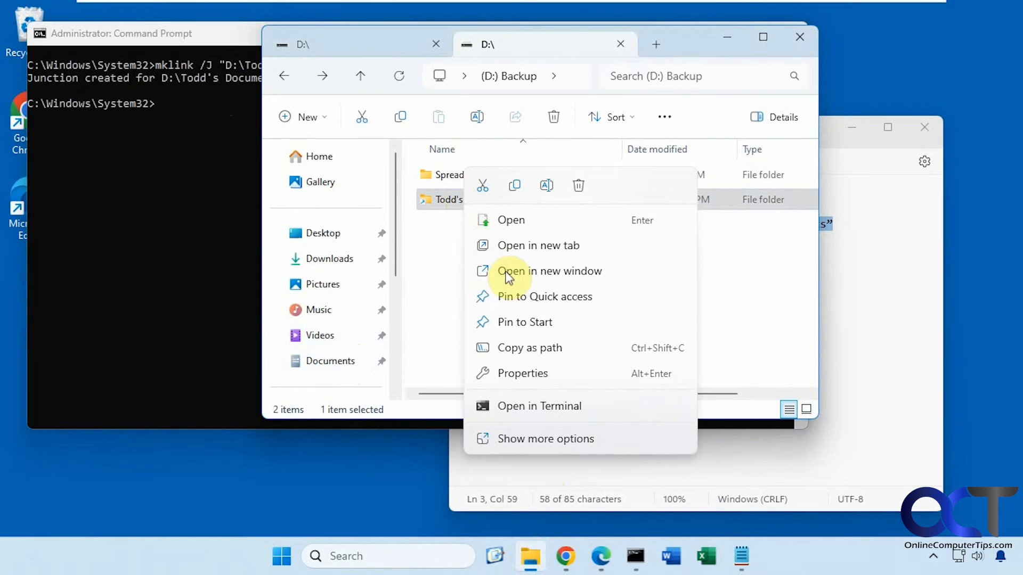
left_click(544, 297)
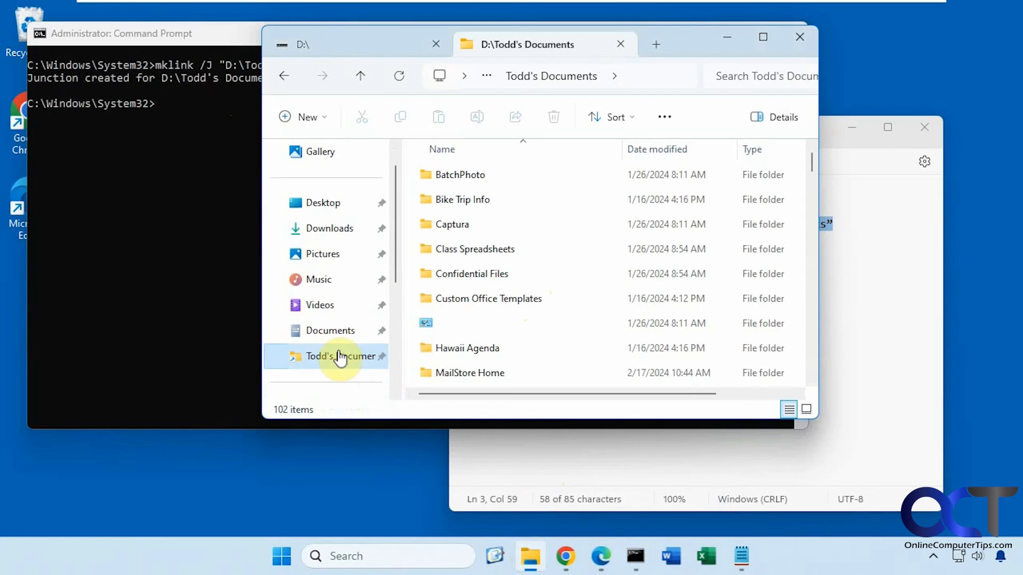
Compare Documents with Todd's Documents, then unpin the entry from Quick access
left_click(330, 330)
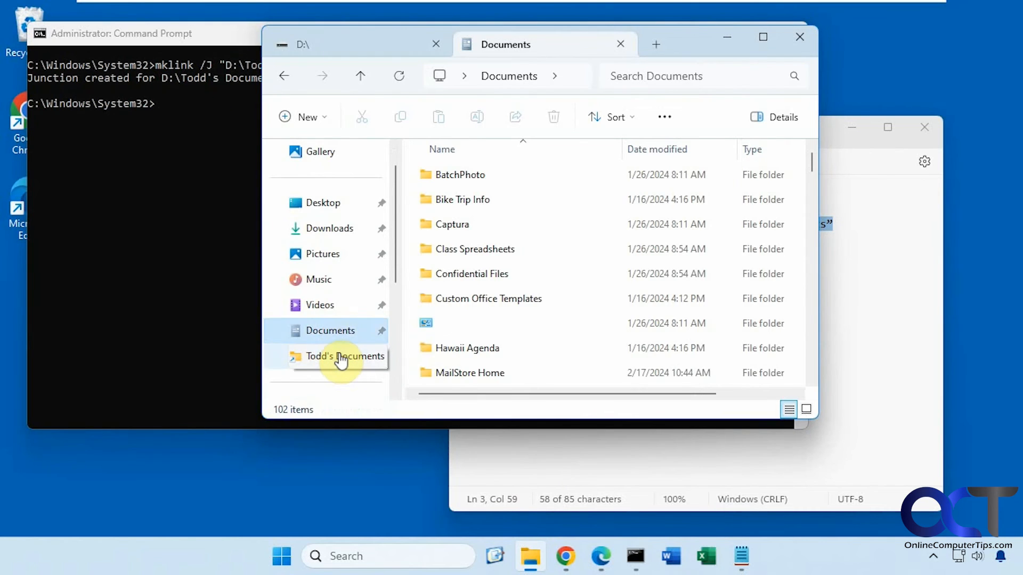
left_click(341, 355)
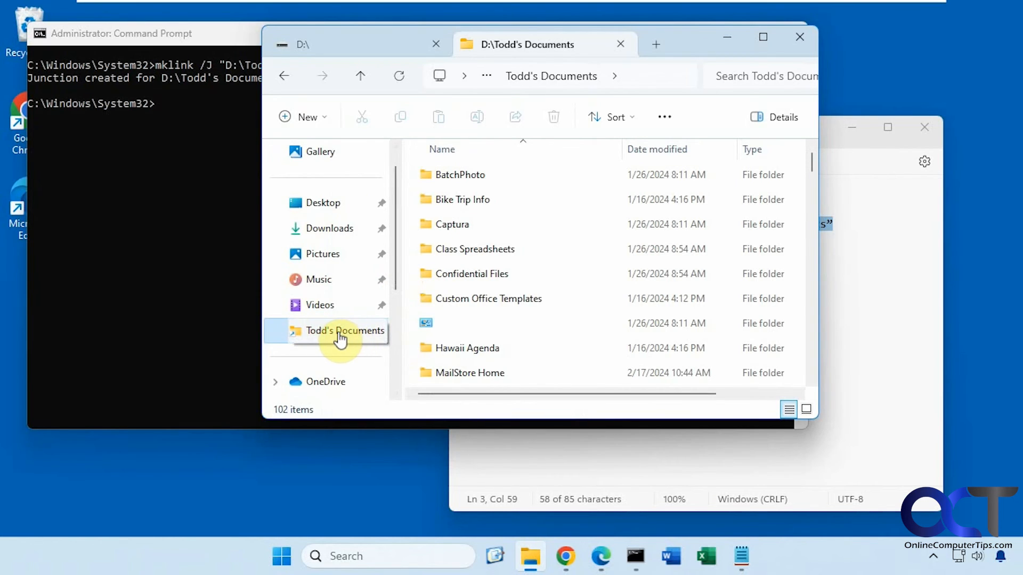
mouse_move(324, 339)
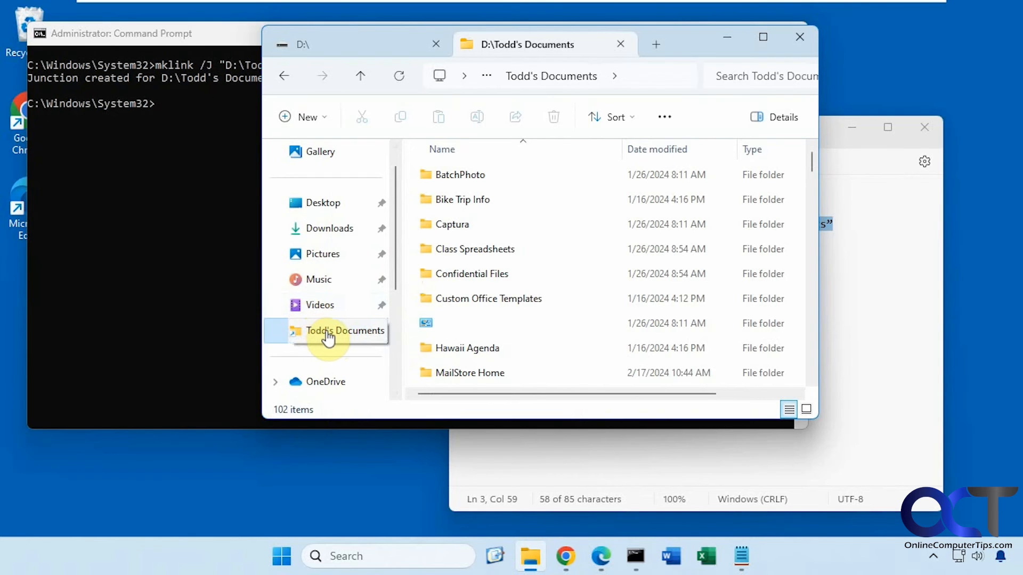
right_click(344, 331)
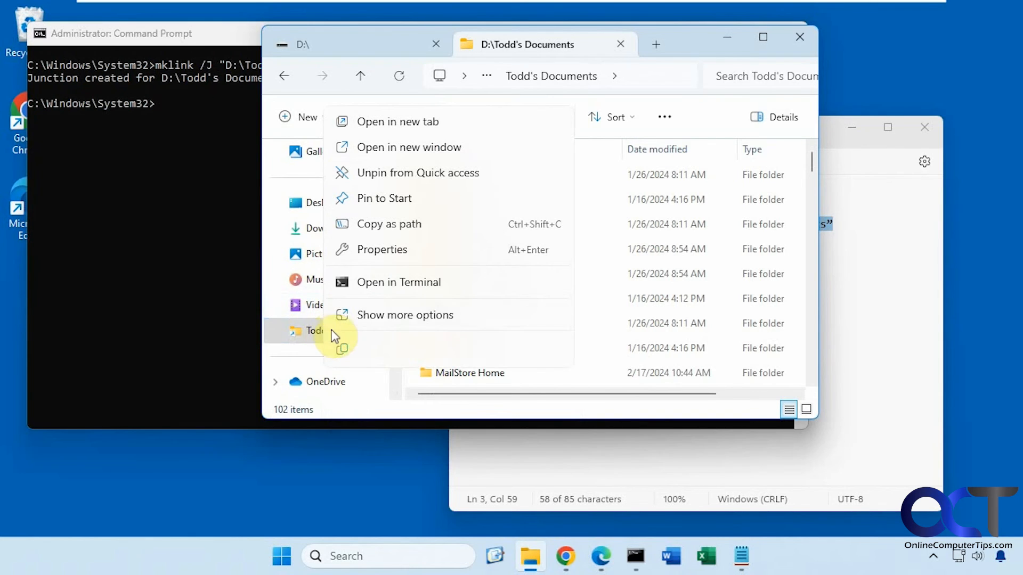
left_click(391, 45)
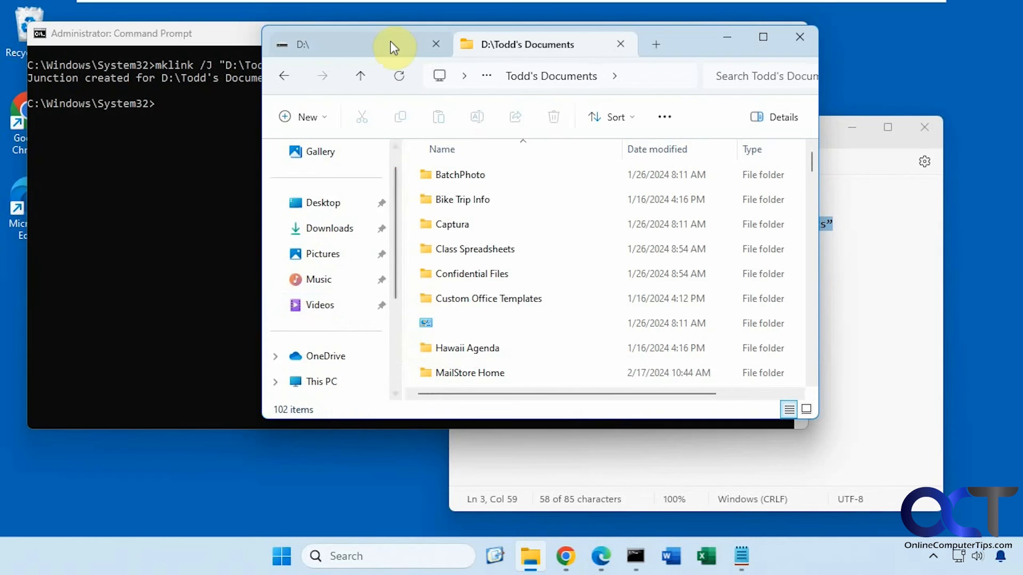
Give Todd's Documents a documents-style icon via Properties > Customize > Change Icon
right_click(445, 199)
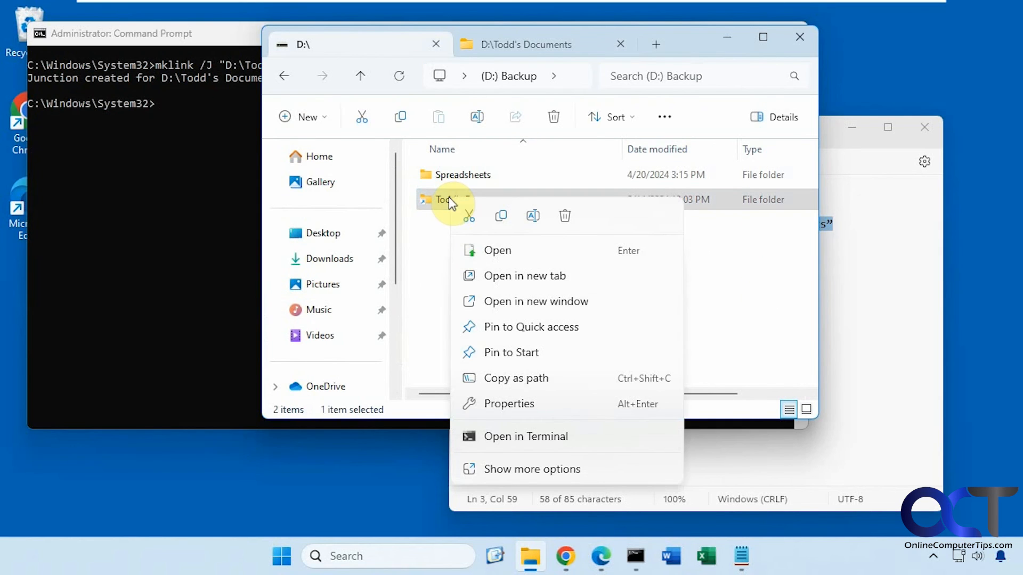
left_click(509, 403)
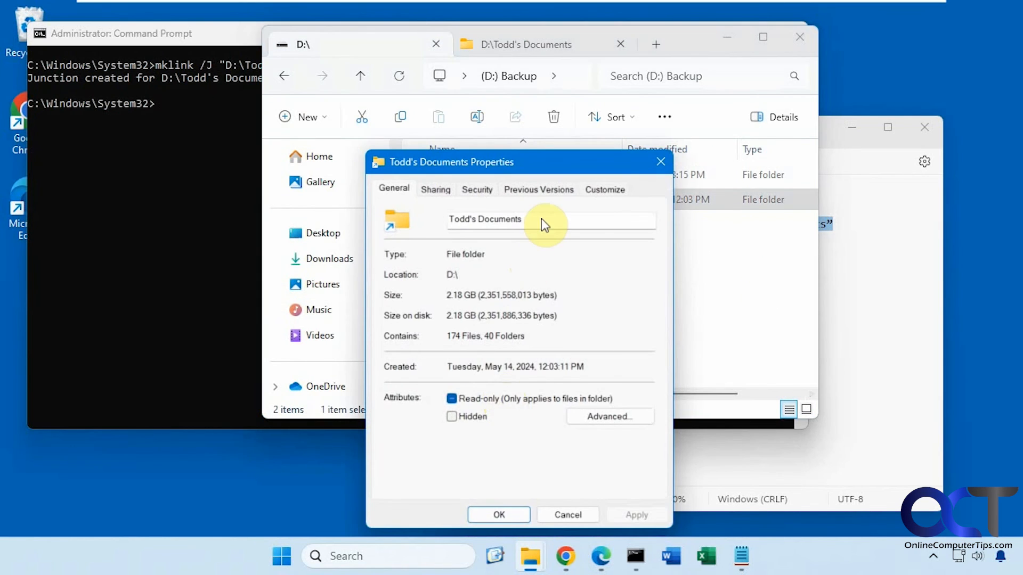
left_click(604, 189)
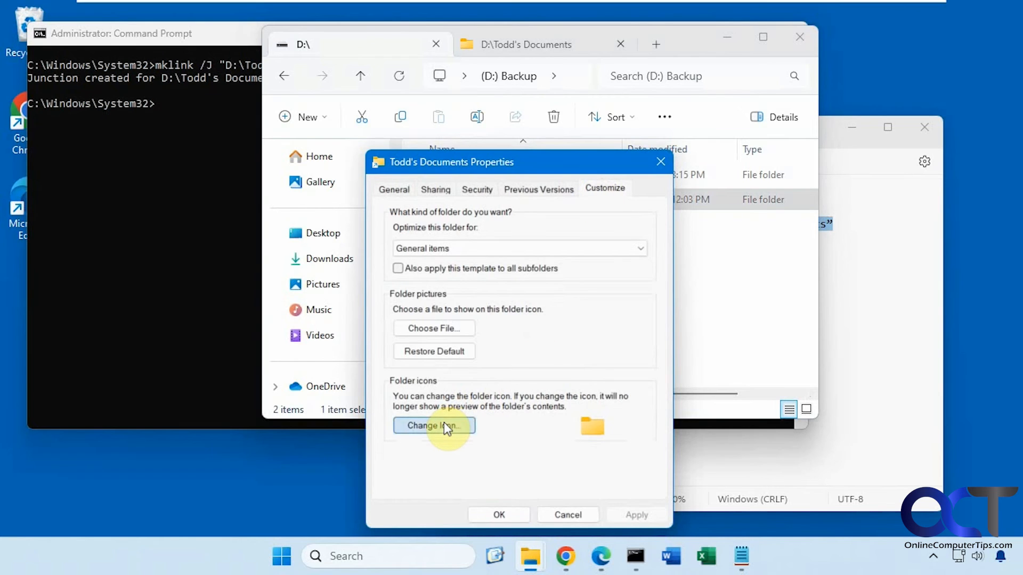
left_click(434, 425)
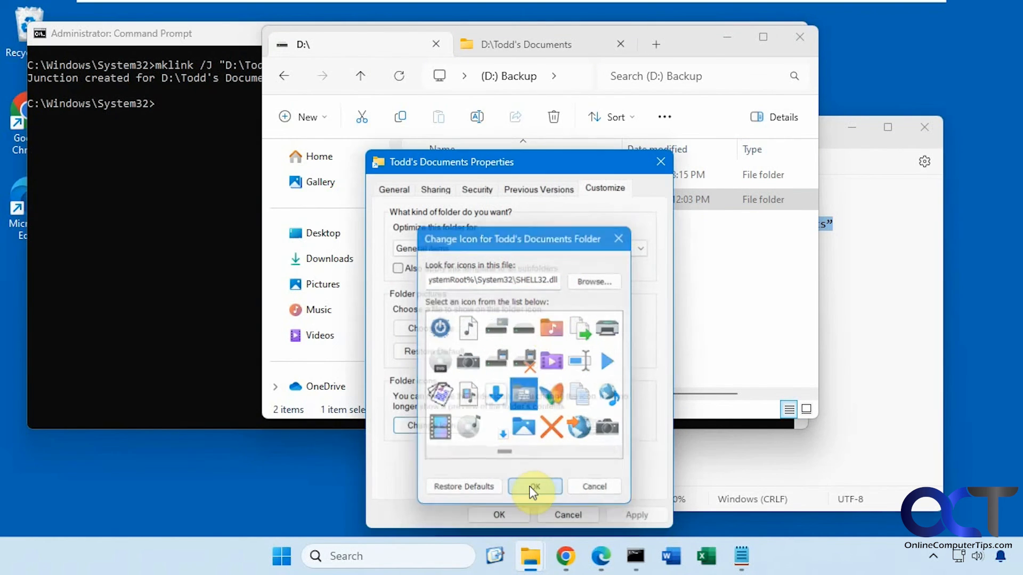
left_click(533, 486)
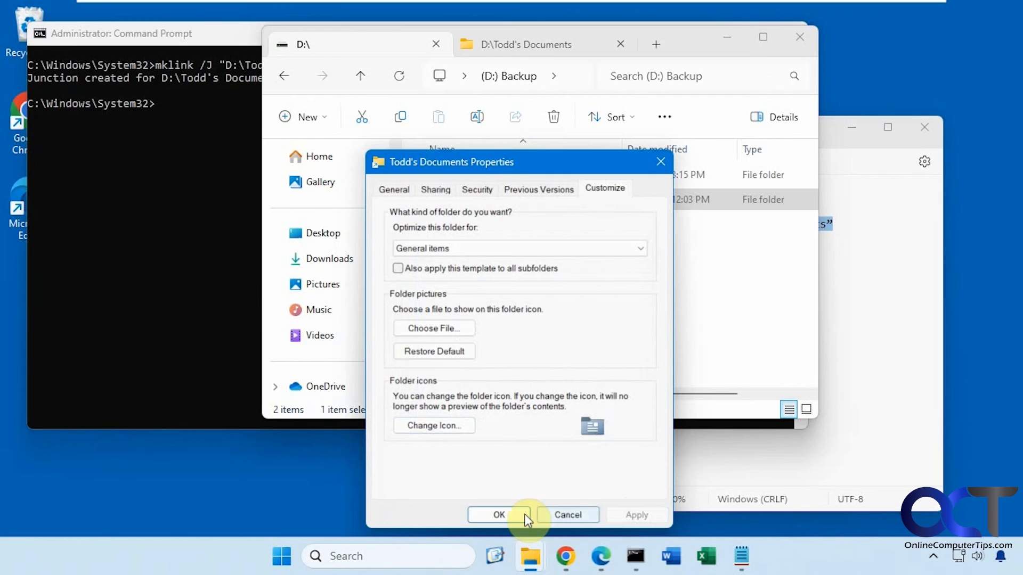
left_click(499, 514)
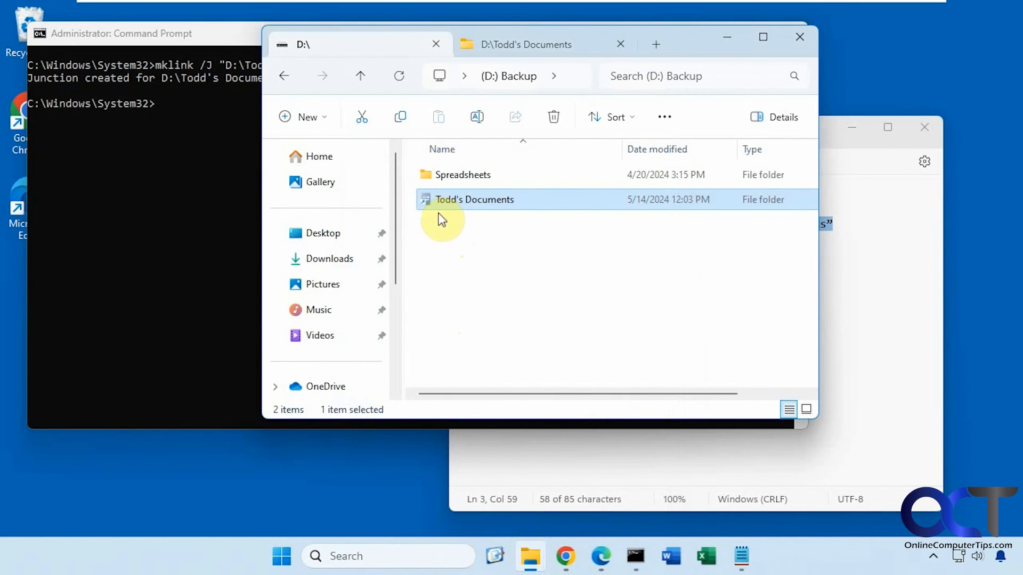
Pin Todd's Documents with its new icon to Quick access and open it onto the 102 items
right_click(474, 199)
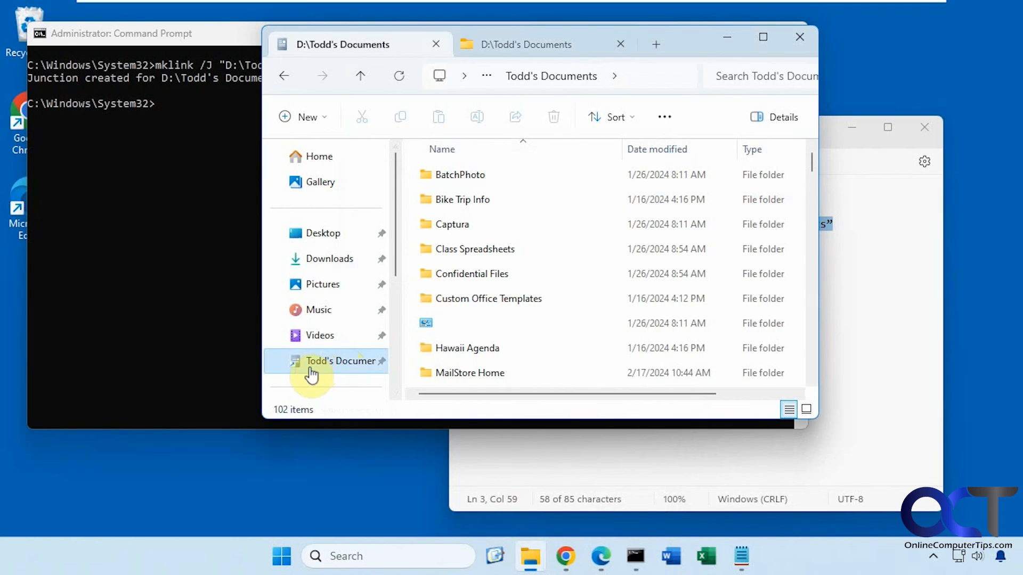
left_click(312, 369)
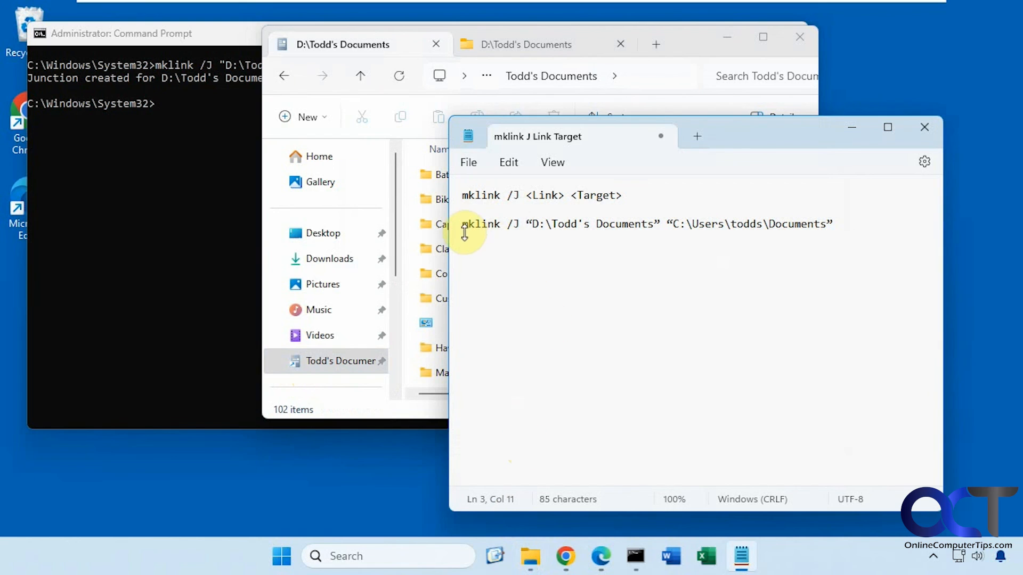
mouse_move(535, 226)
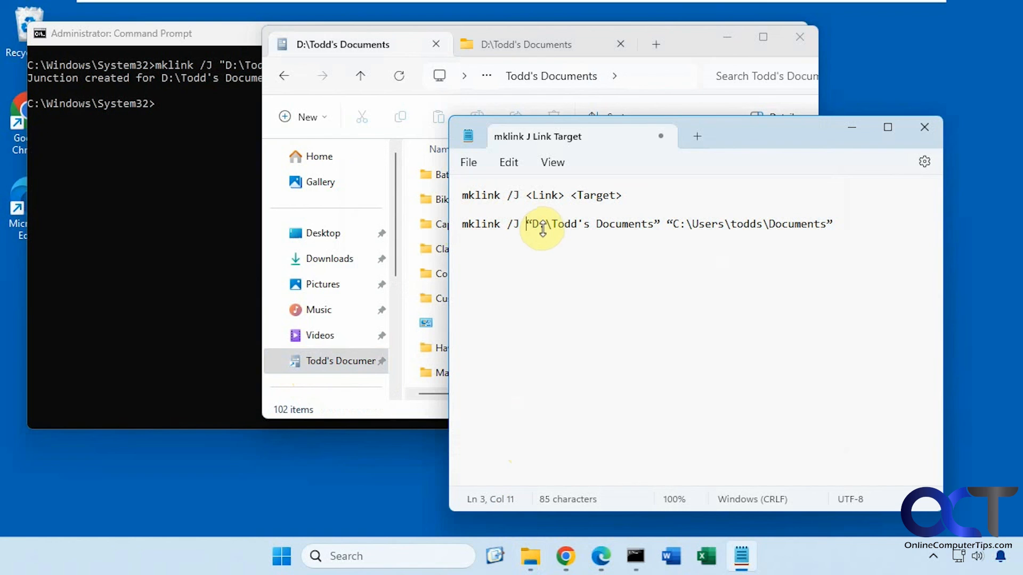
mouse_move(651, 231)
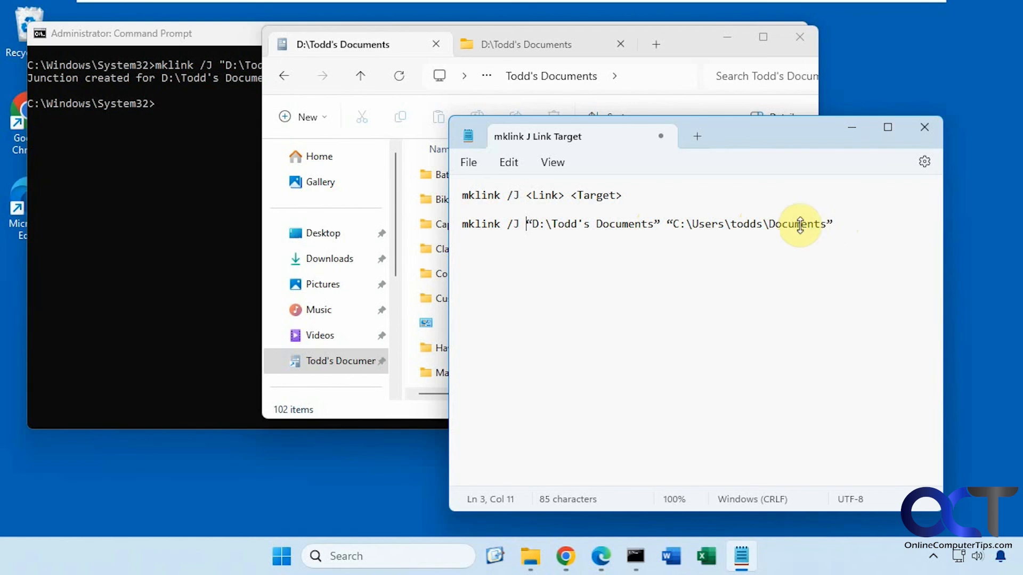
mouse_move(779, 230)
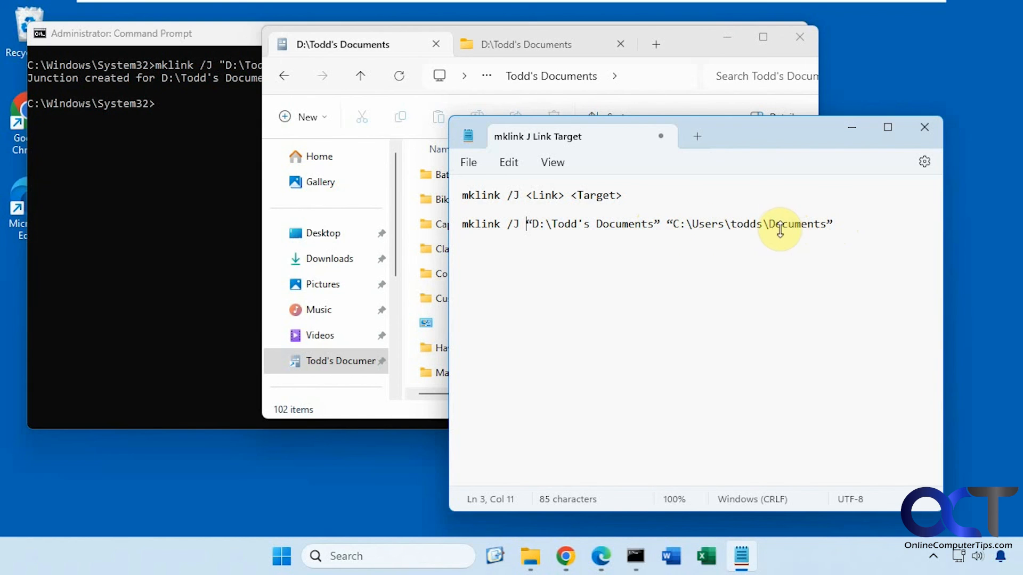
mouse_move(737, 225)
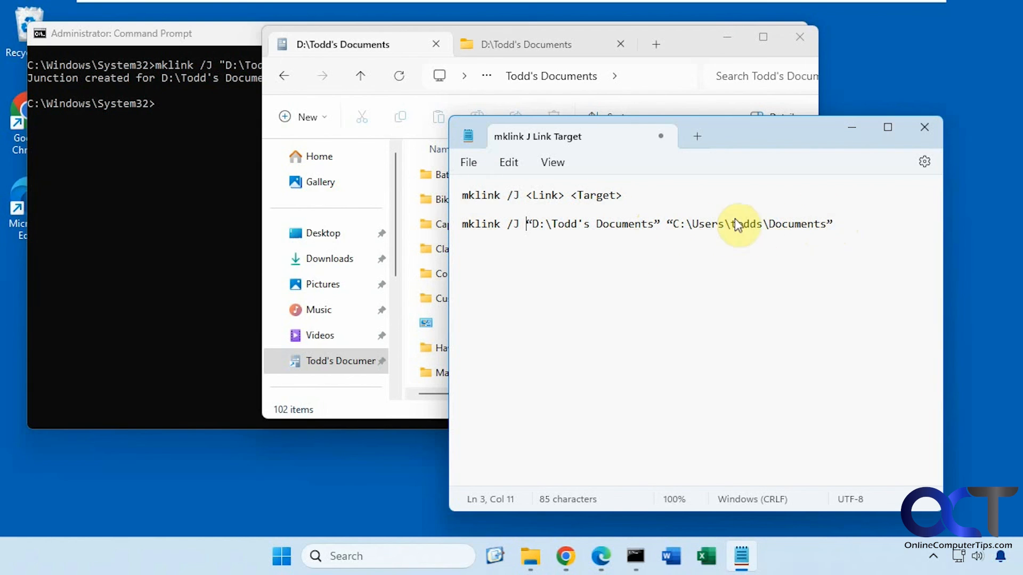